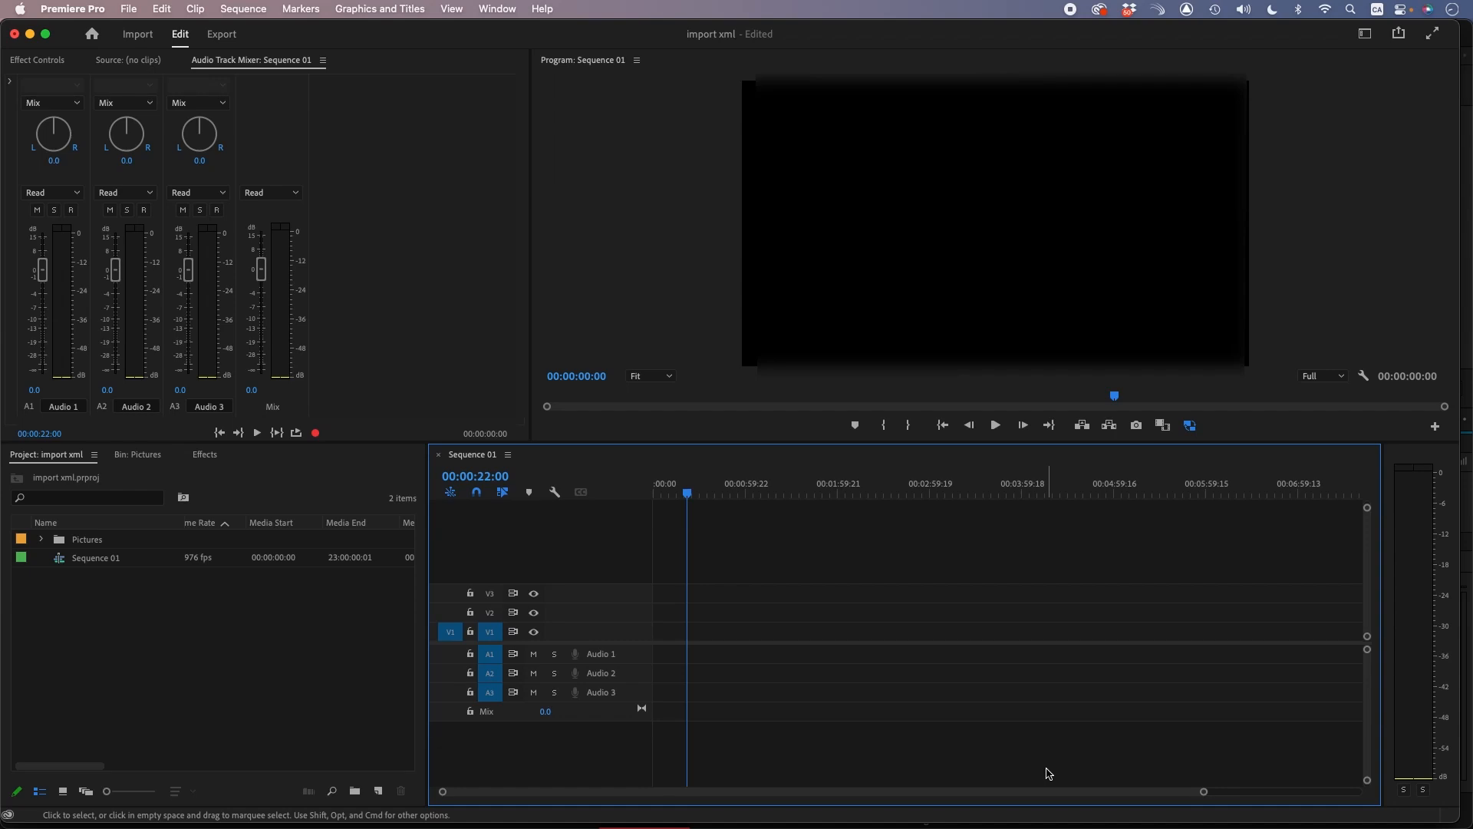
mouse_move(81, 577)
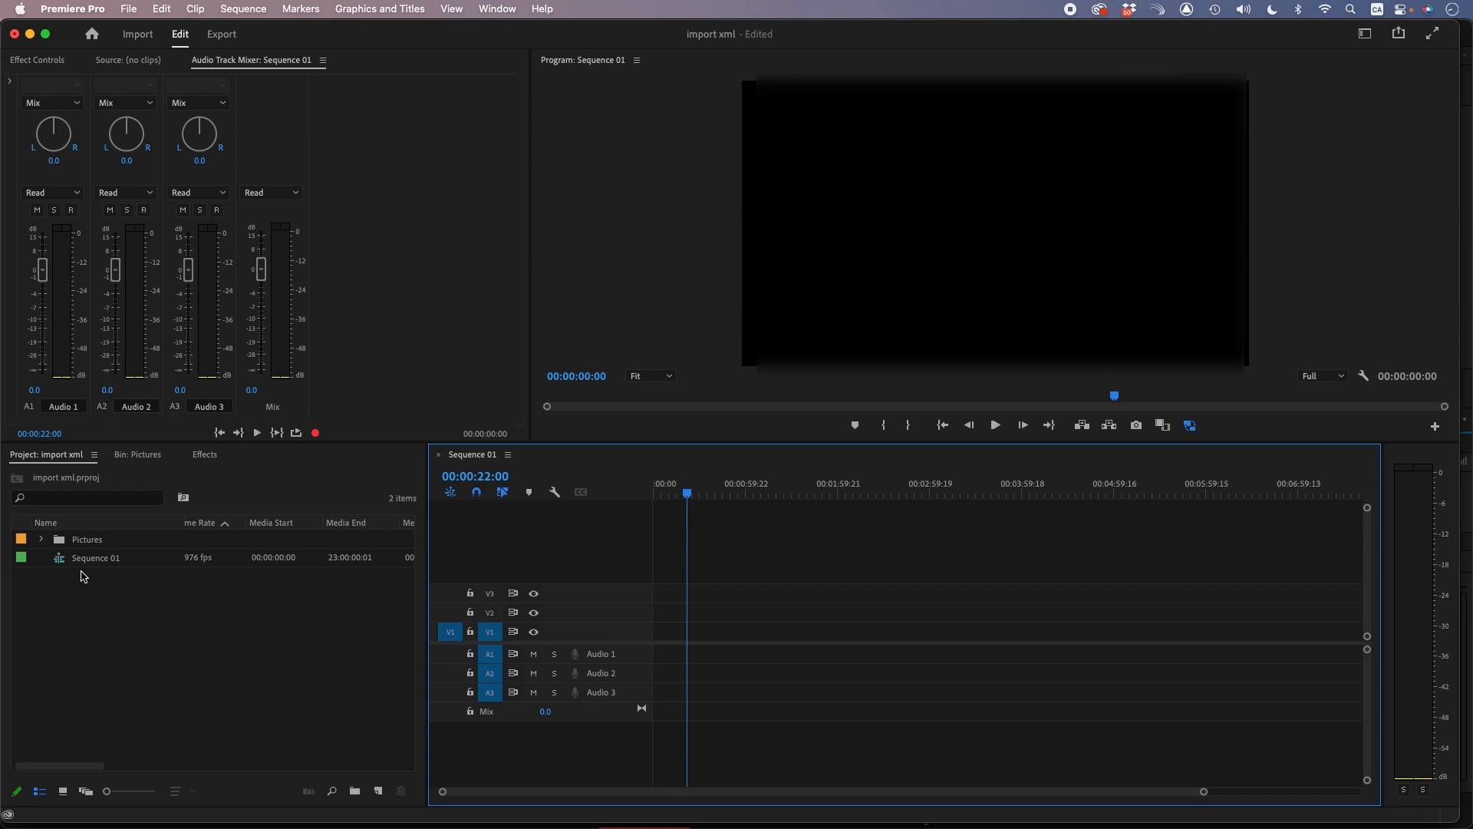
mouse_move(43, 543)
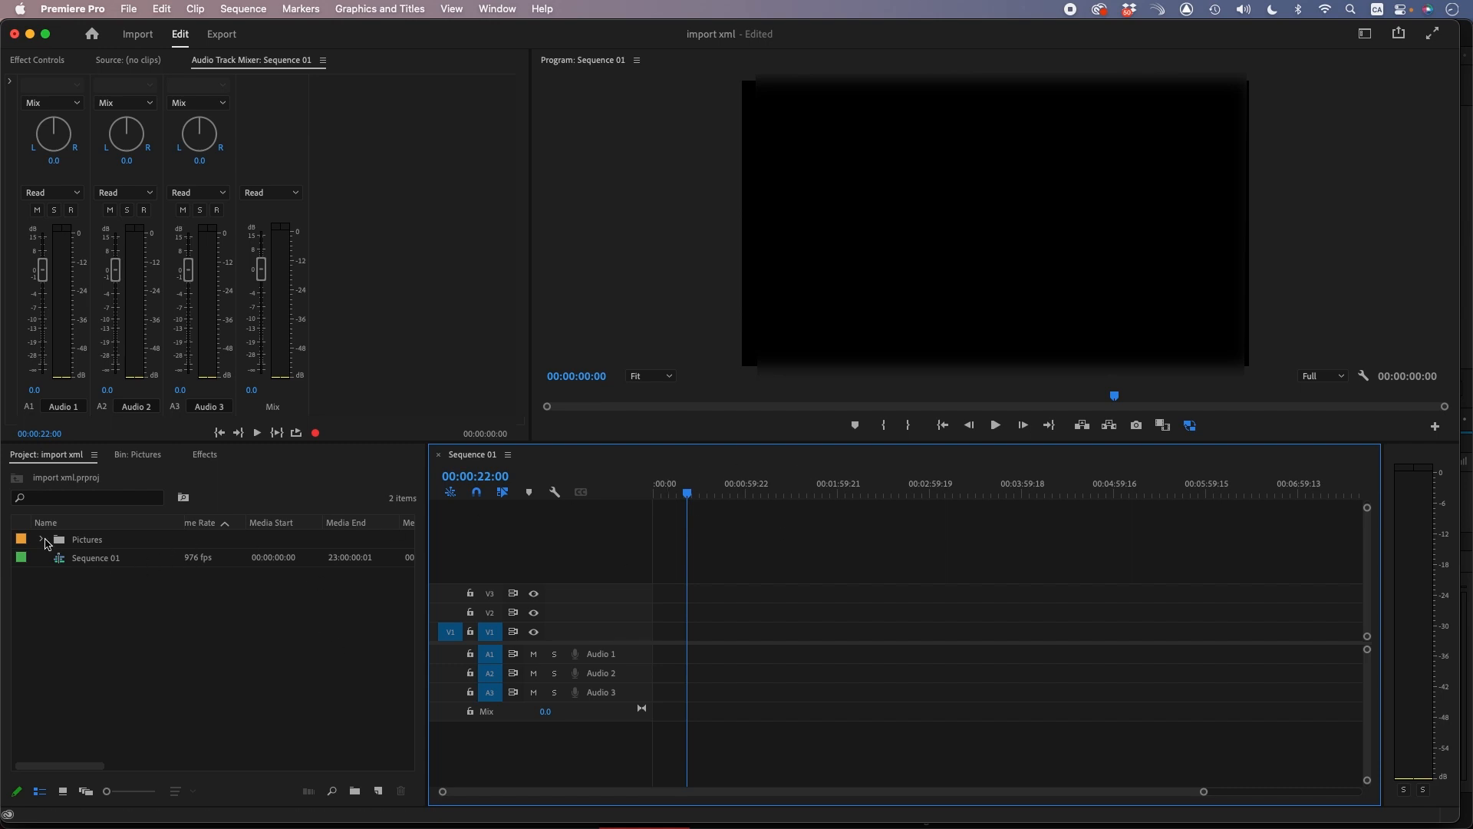
Step: Expand the Pictures bin and lay its photos in a row on Sequence 01's V1 track
left_click(41, 539)
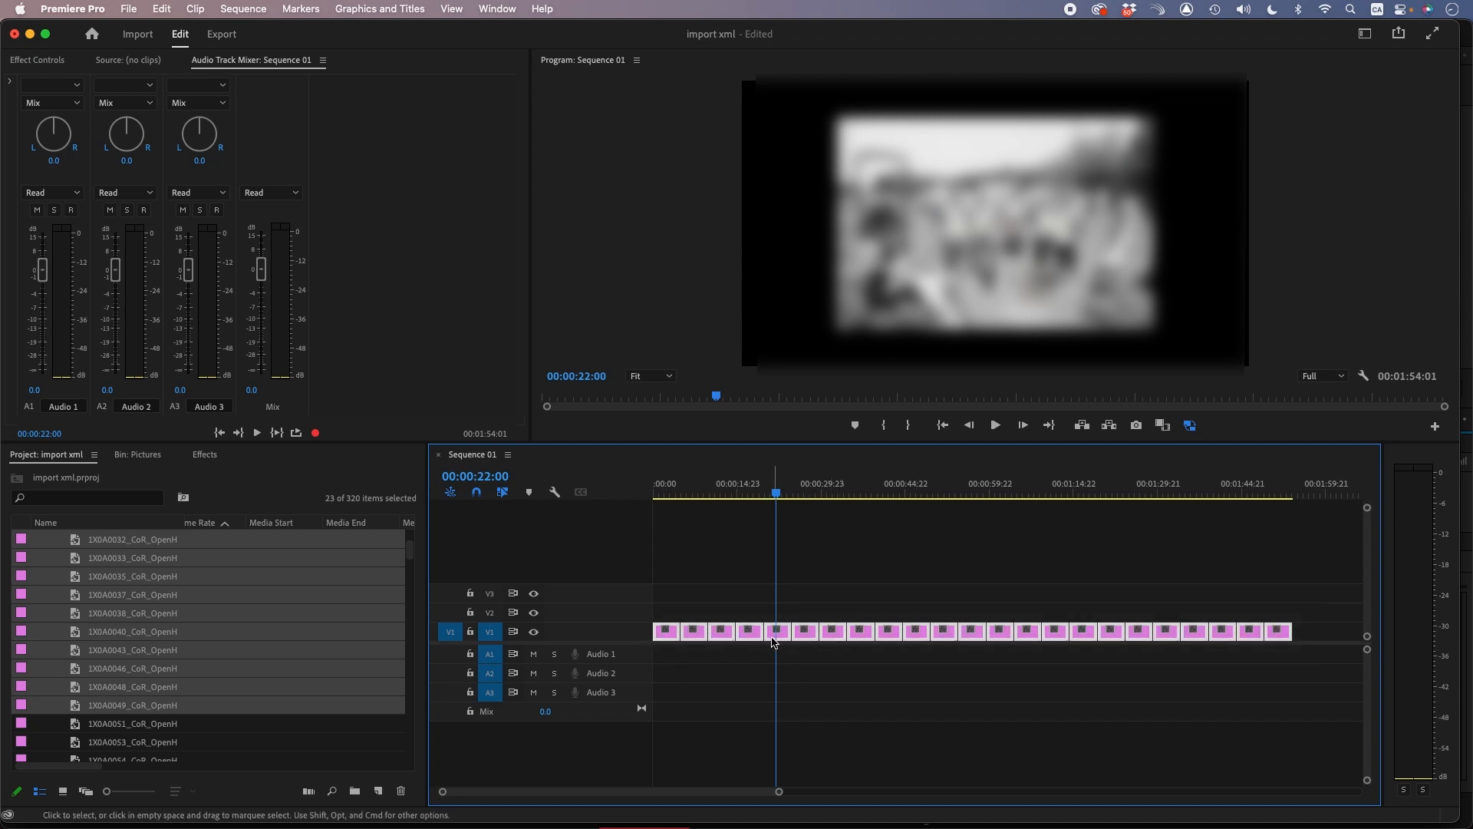
Step: Set the selected stills' duration to 00:00:02:00 via Speed/Duration
right_click(772, 631)
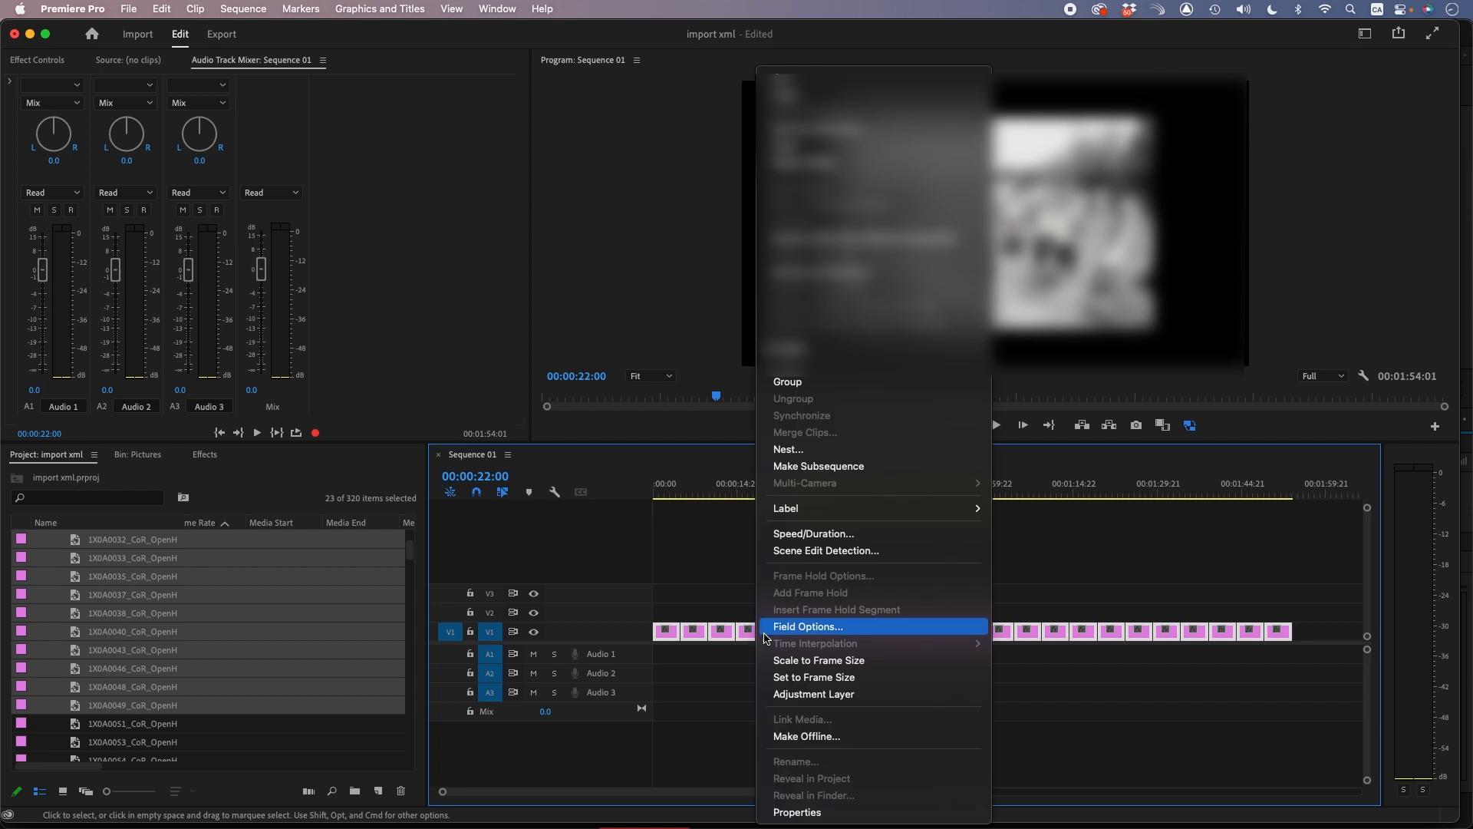
mouse_move(844, 540)
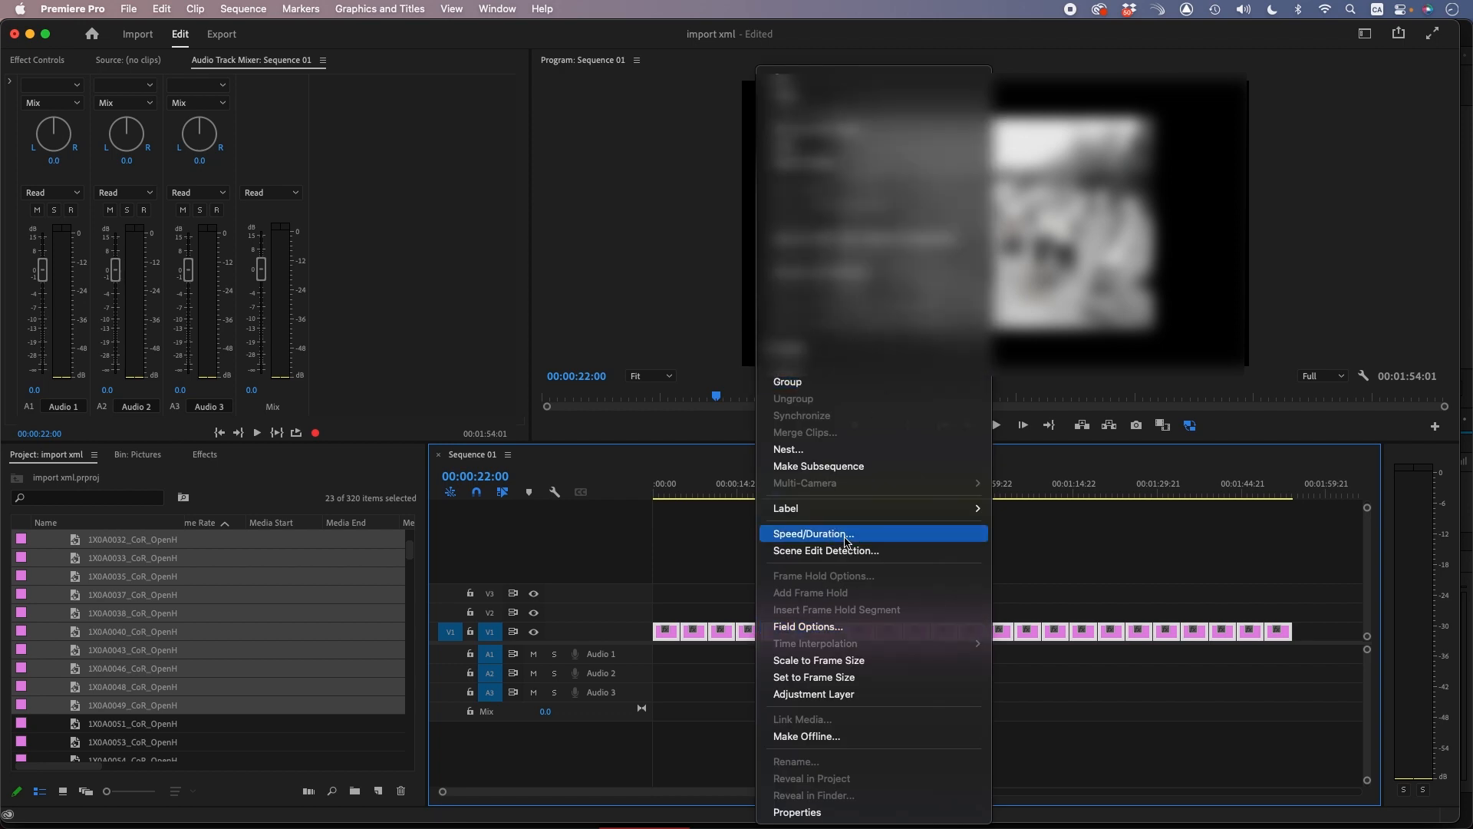
left_click(808, 533)
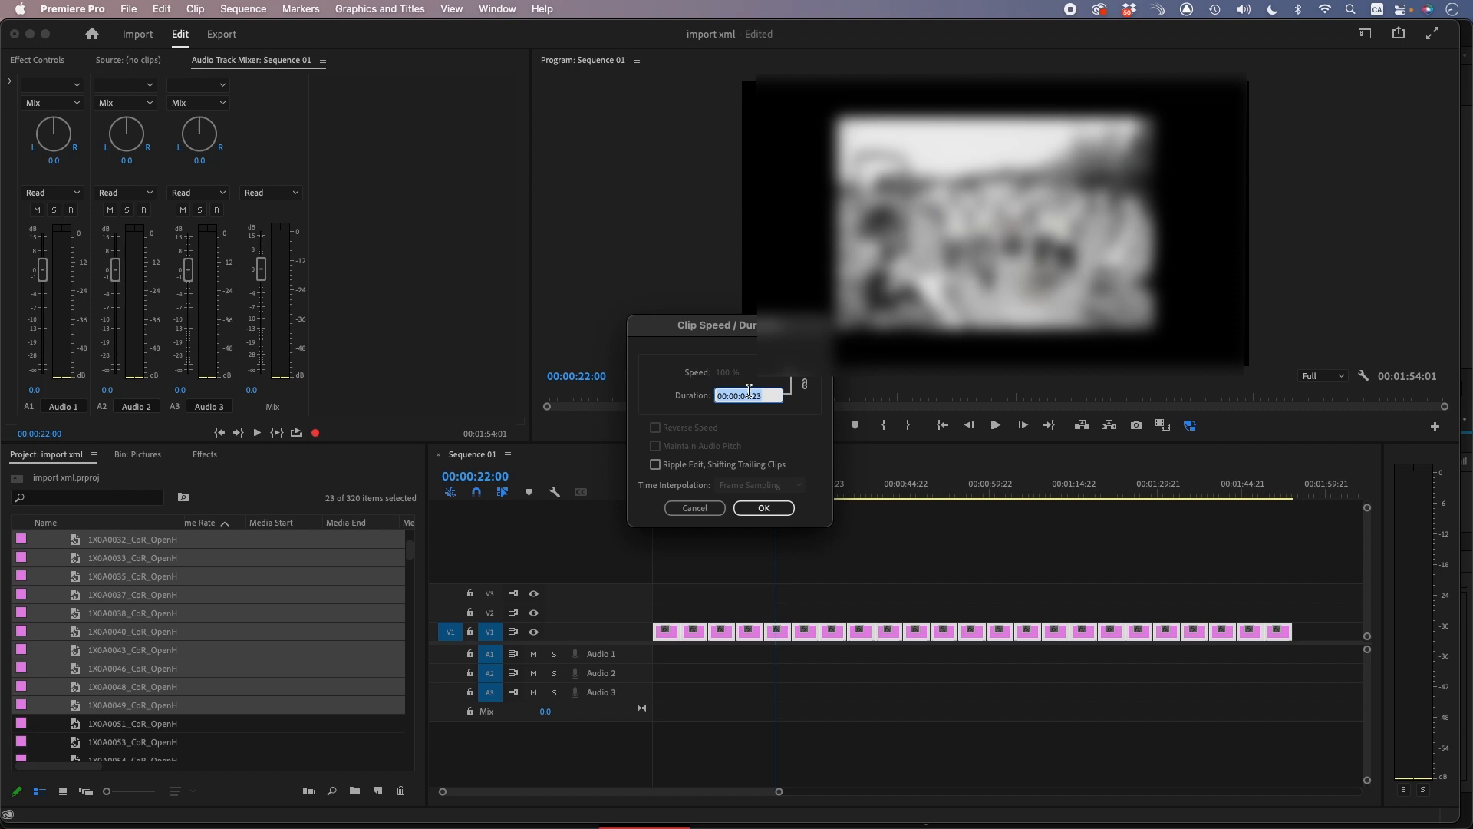
left_click(747, 394)
type("2:00")
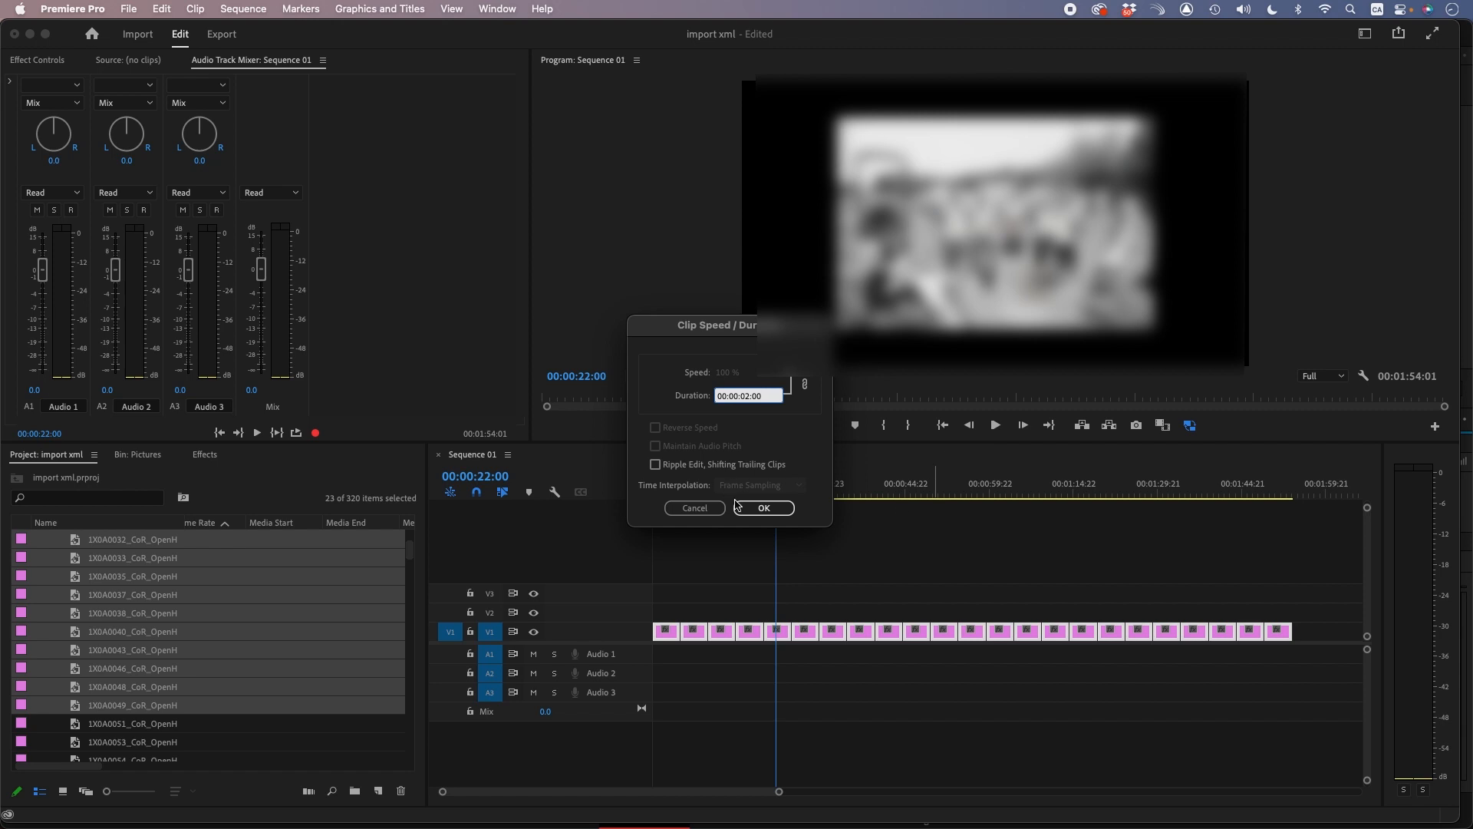
left_click(763, 508)
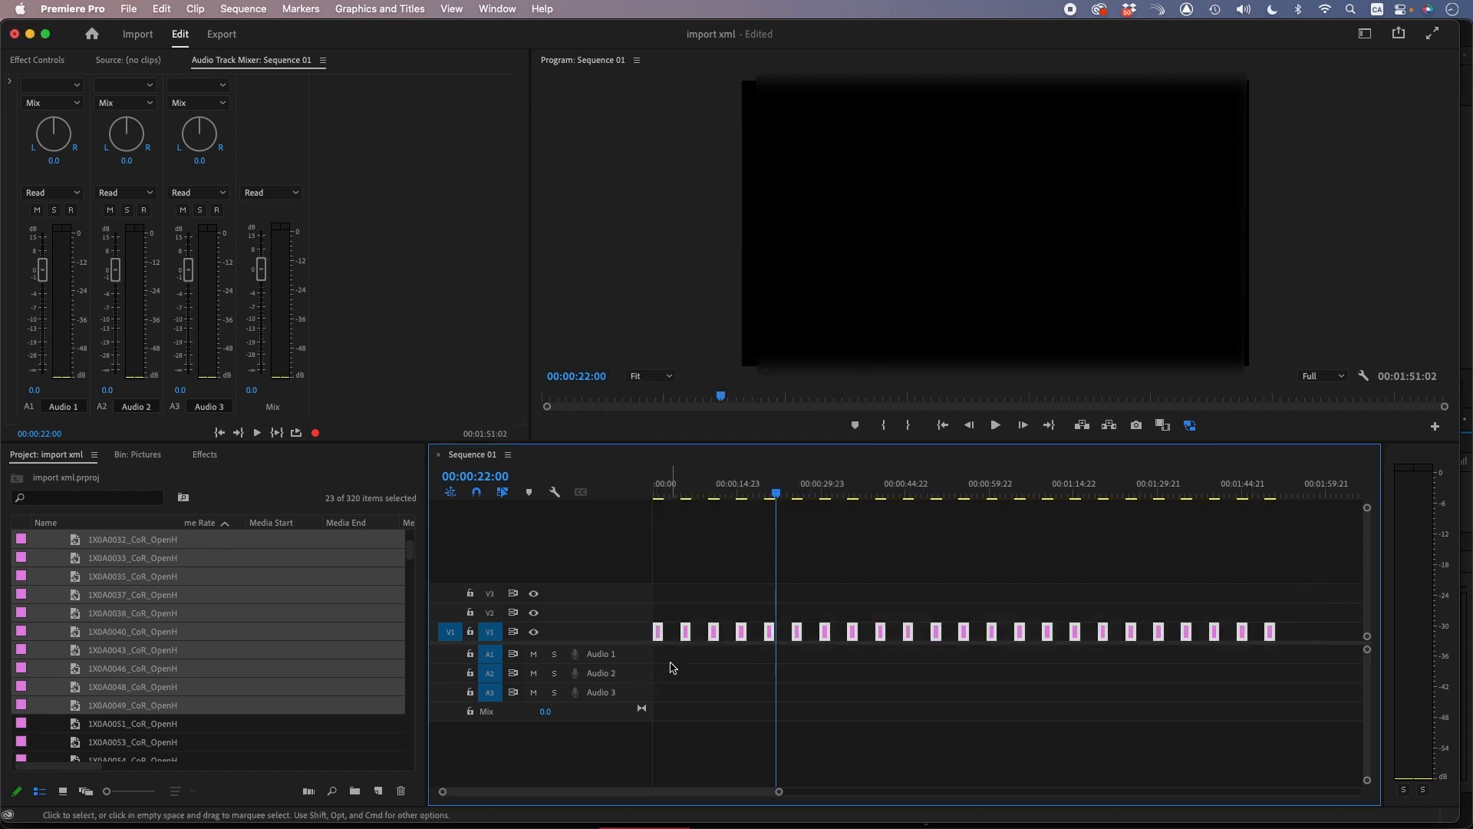
Step: Butt the two-second stills together and apply Scale to Frame Size to all of them
left_click(242, 9)
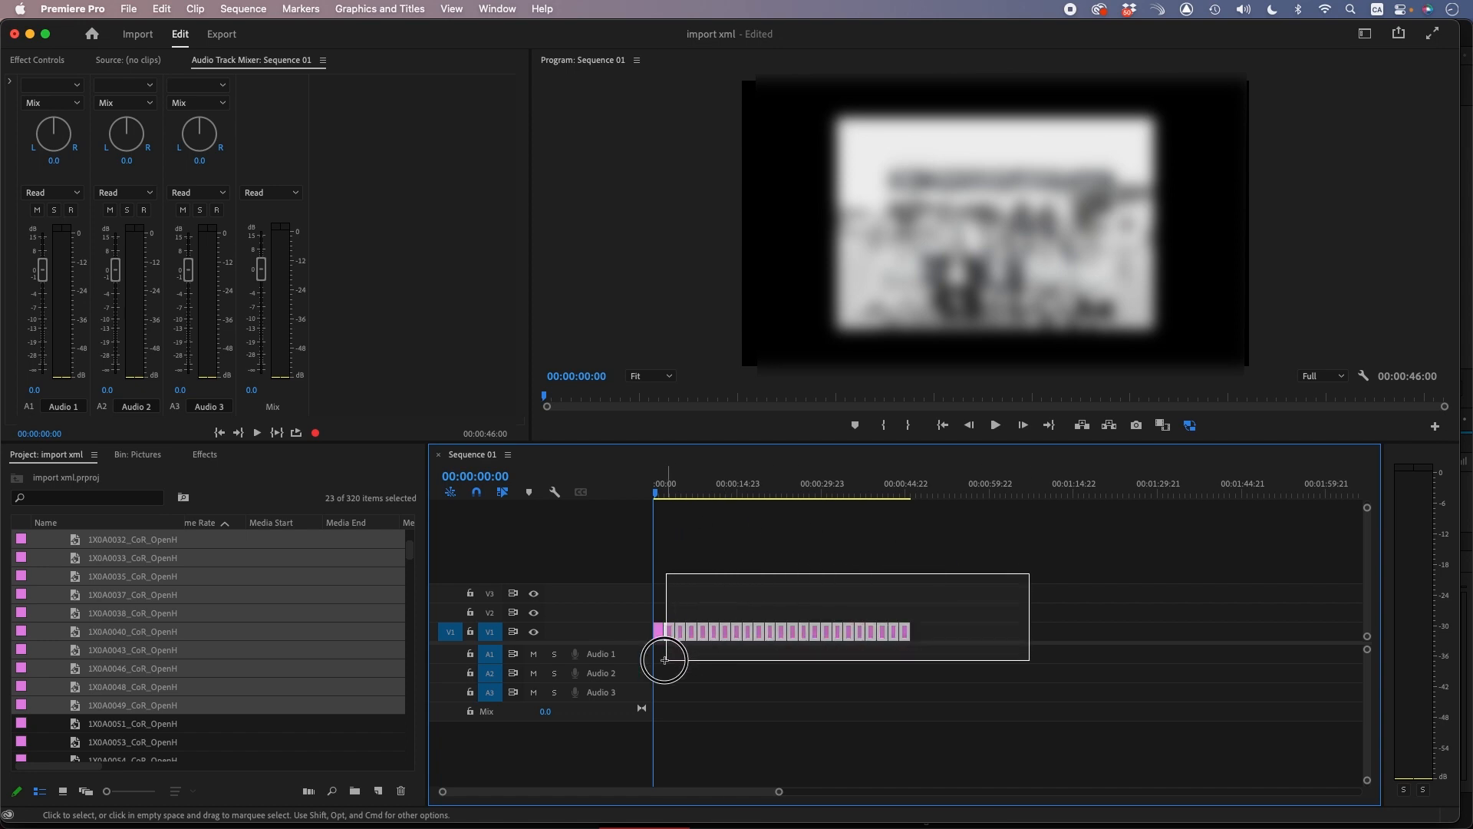
right_click(665, 660)
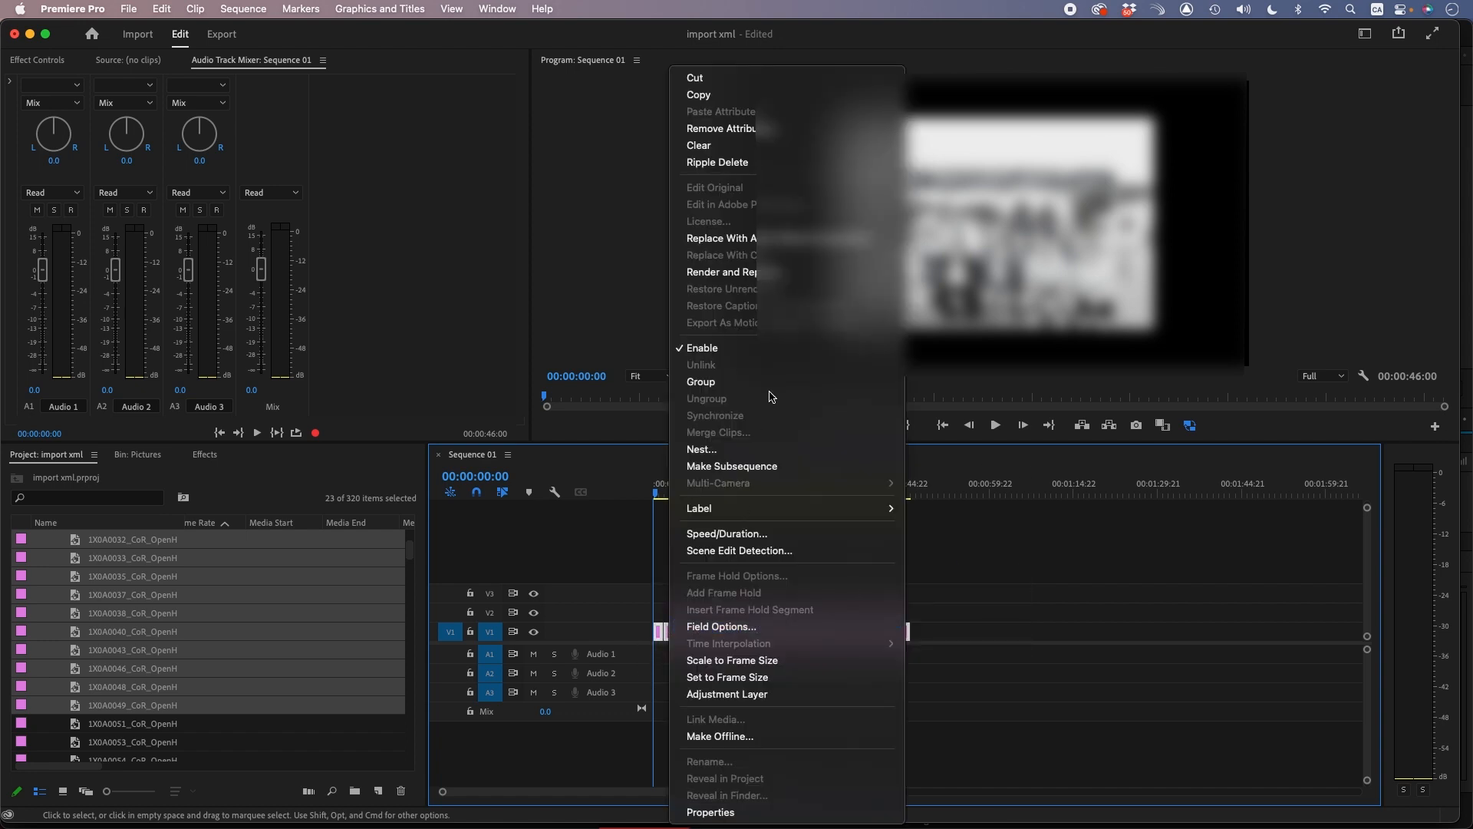
mouse_move(732, 660)
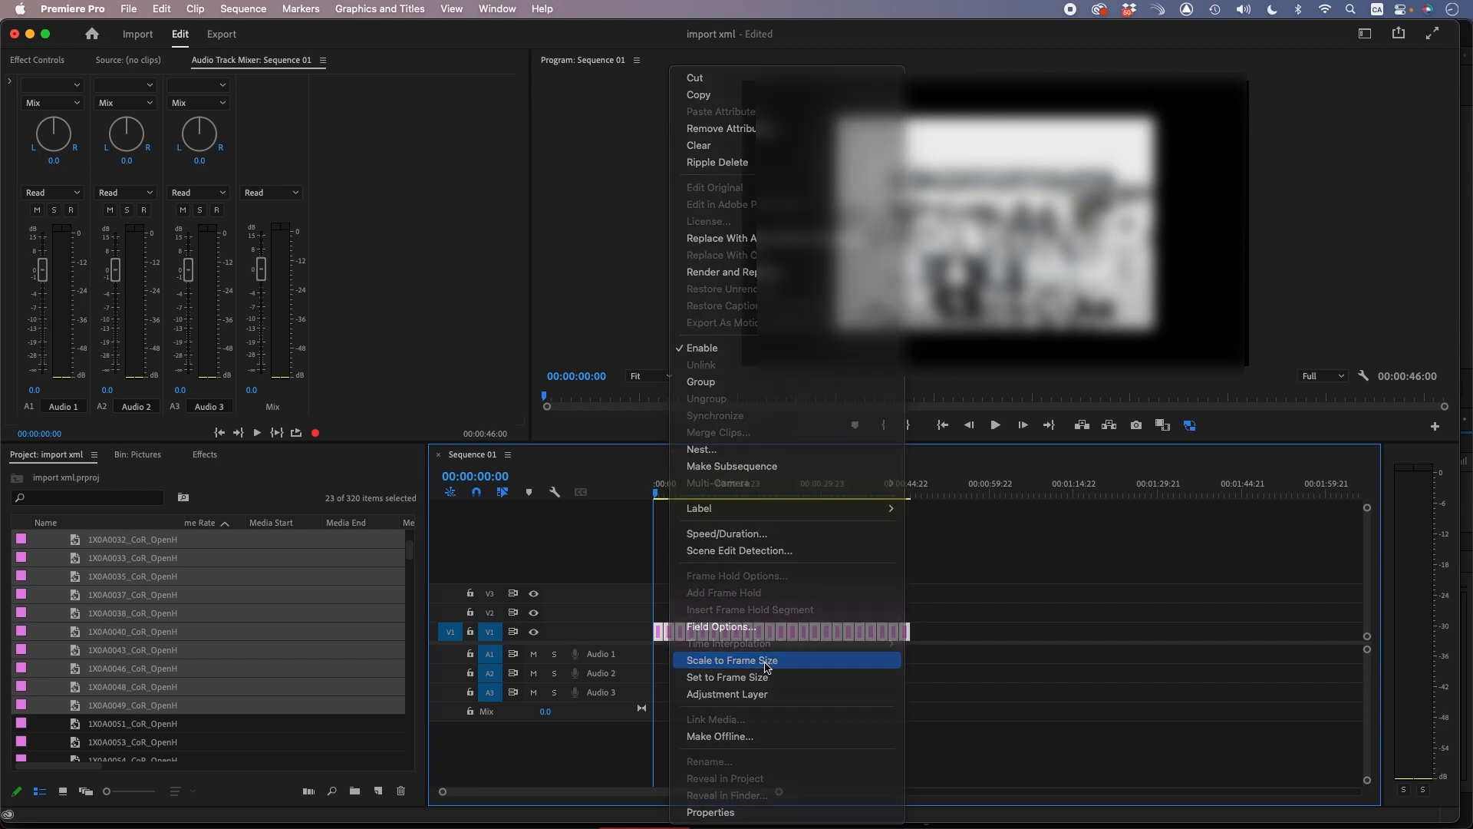
left_click(732, 660)
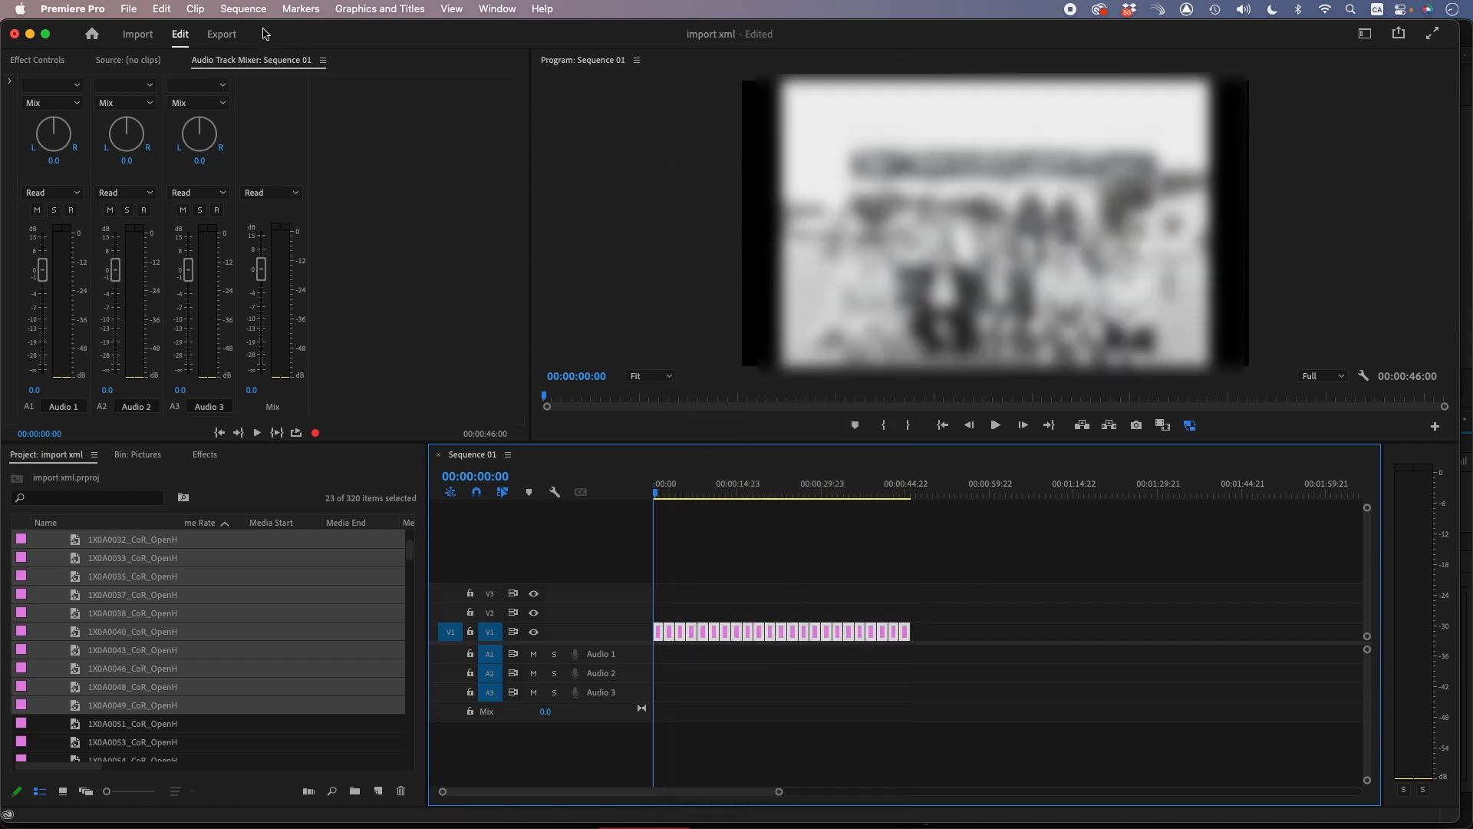
left_click(498, 9)
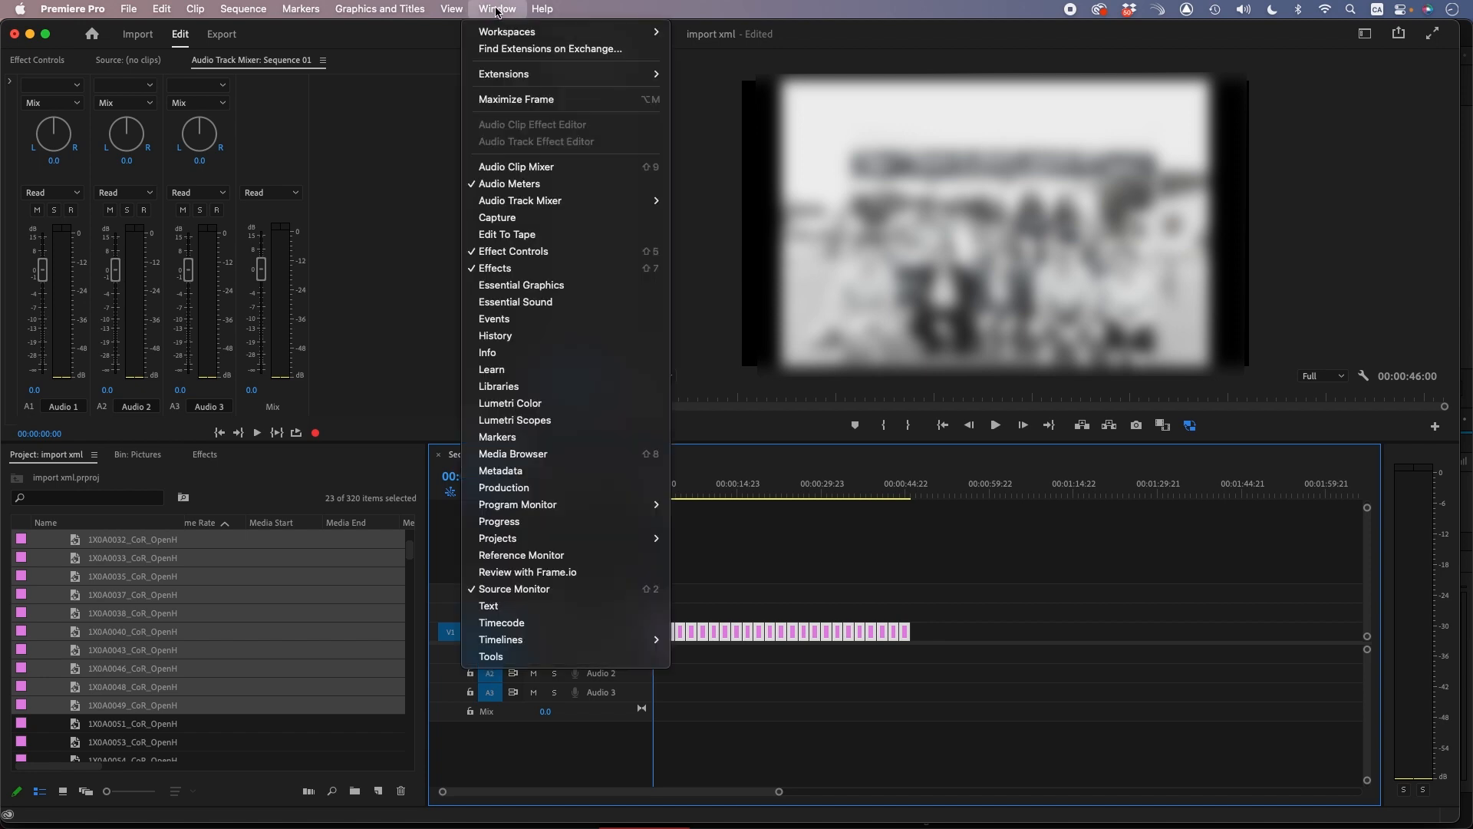
mouse_move(492, 319)
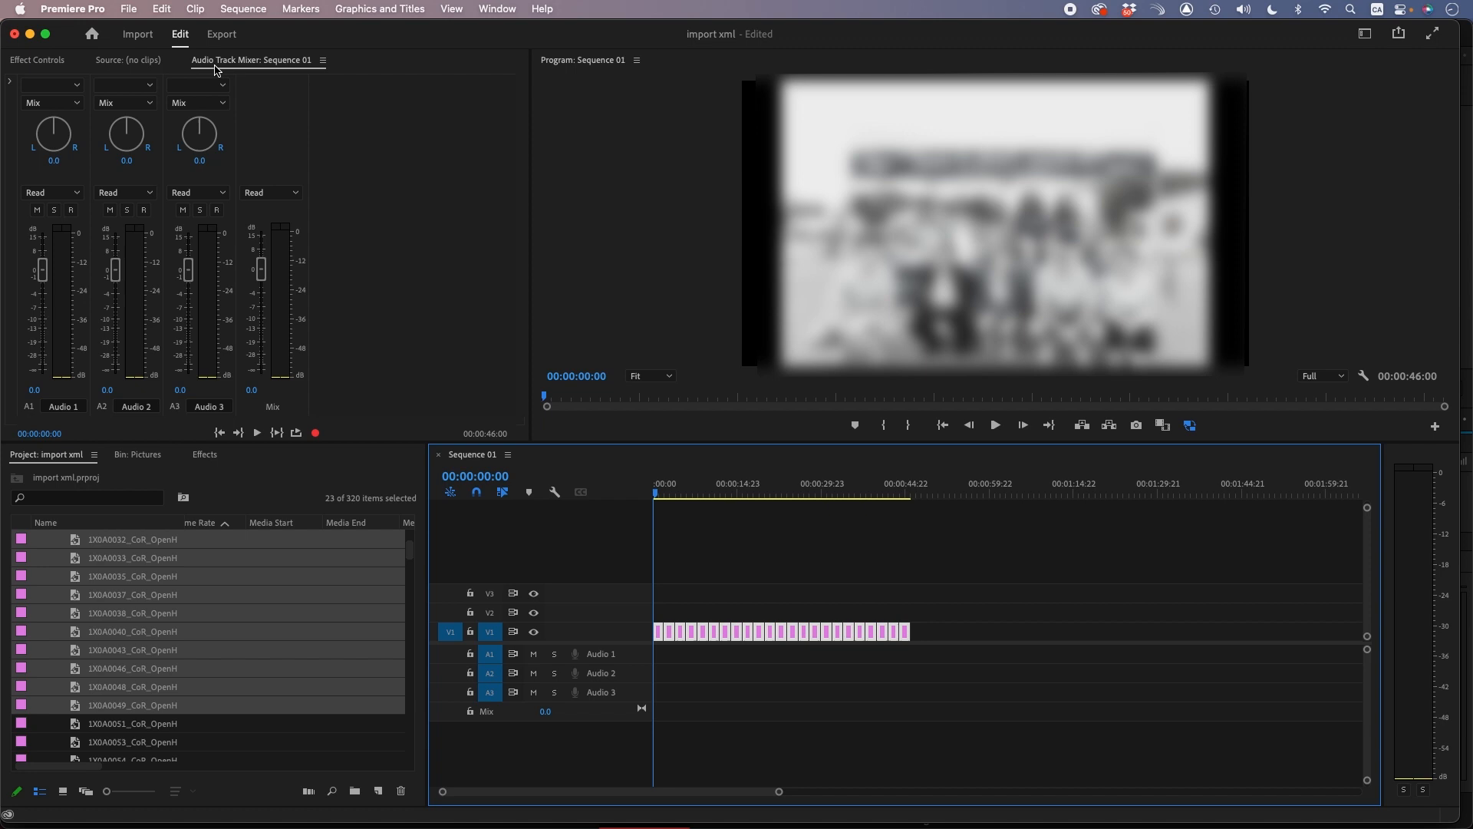
Step: Keyframe Scale on the first clip in Effect Controls, copy it, and select the other clips
left_click(36, 60)
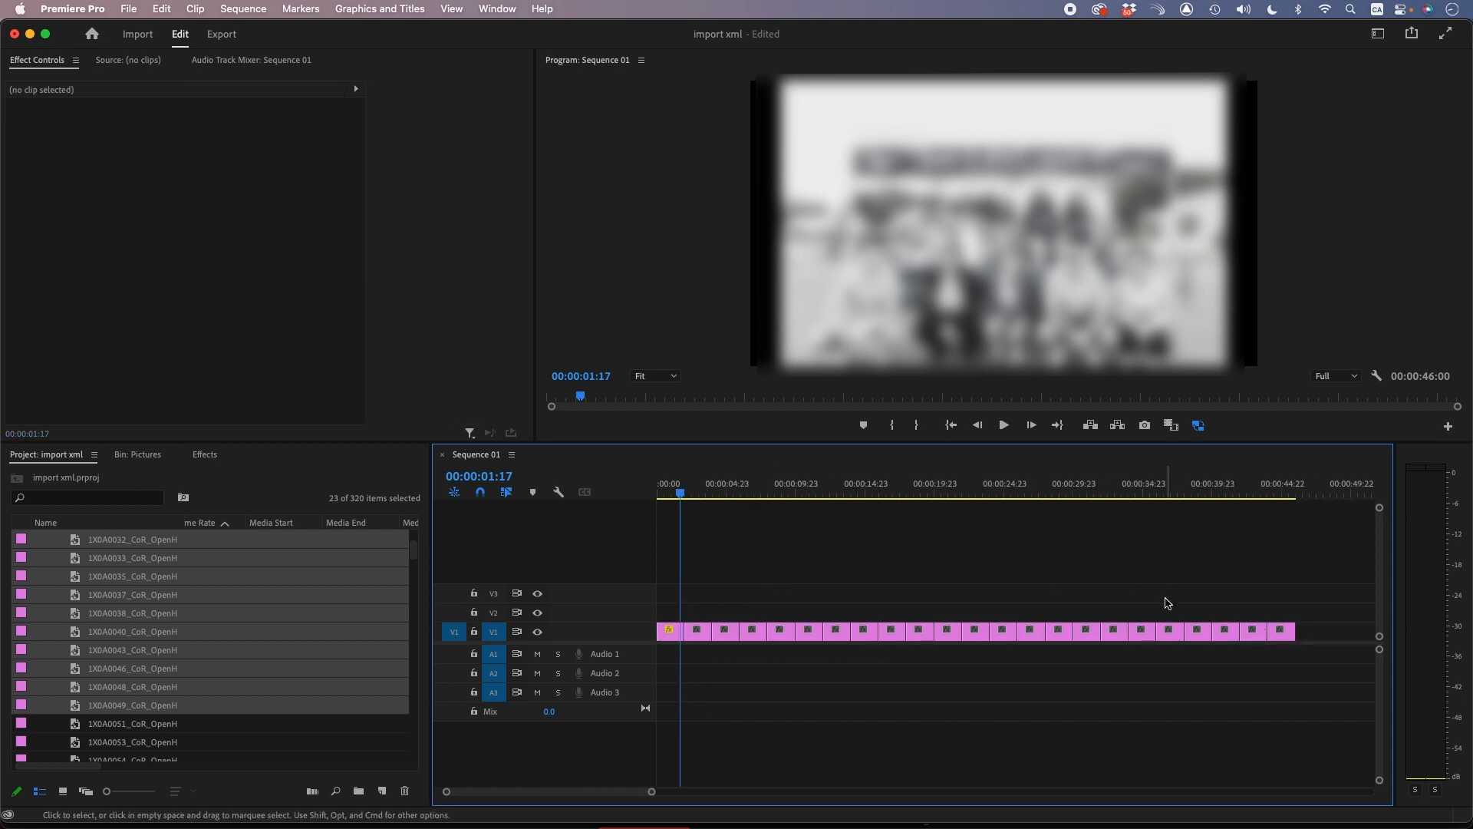
left_click(733, 631)
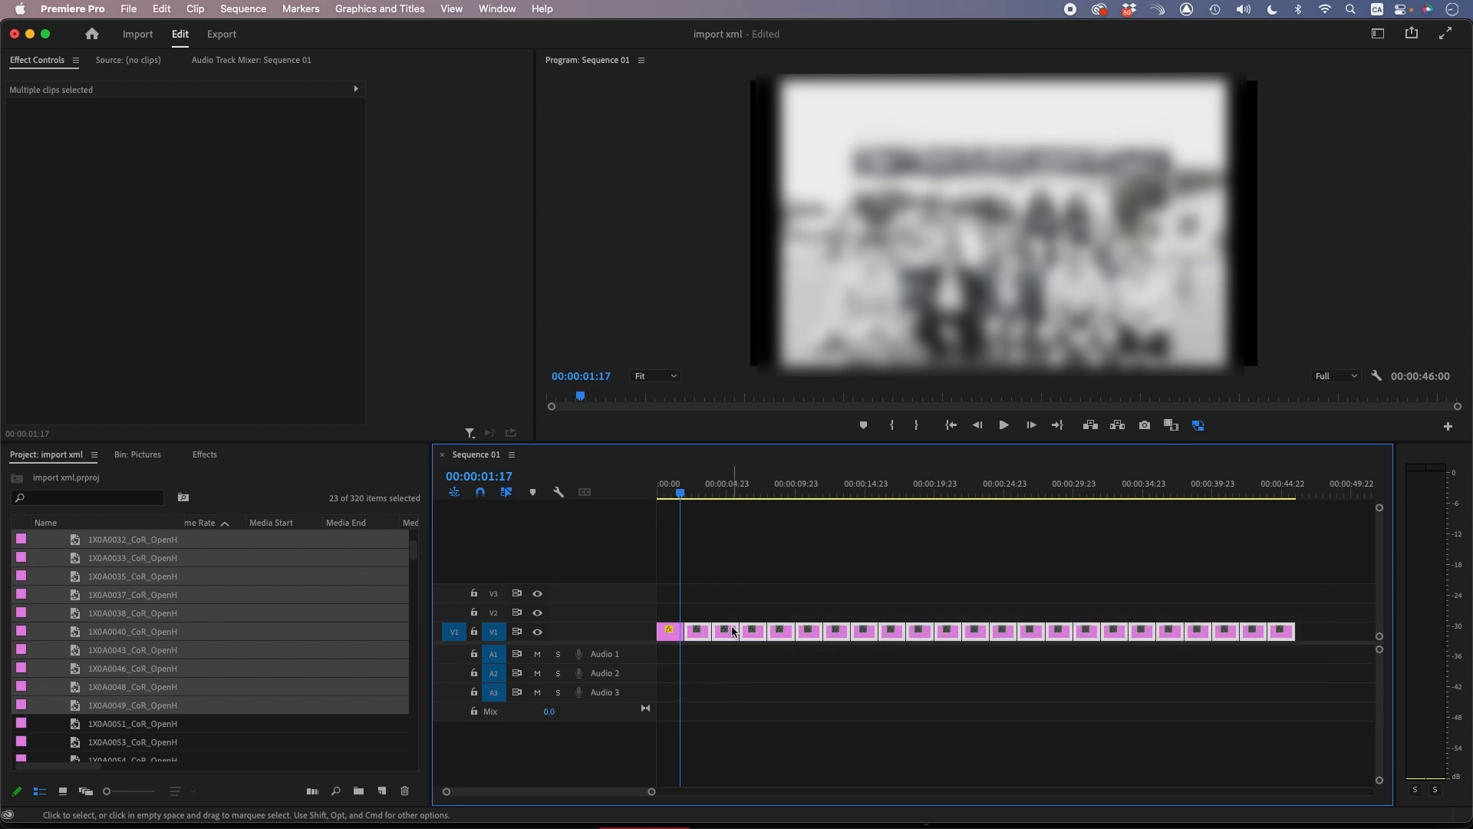
Step: Paste the first clip's Motion attributes onto all selected stills
right_click(734, 631)
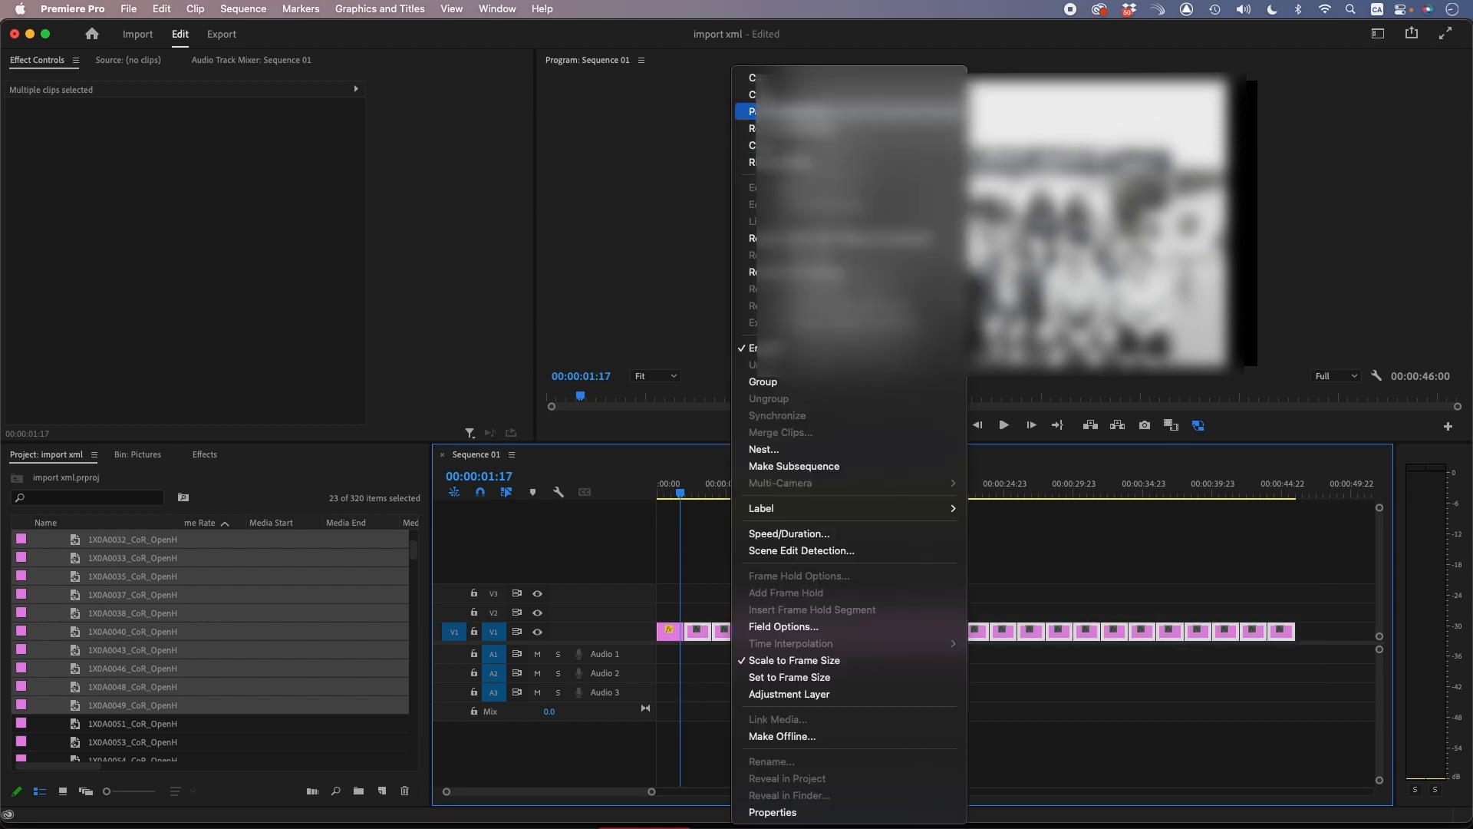
left_click(752, 110)
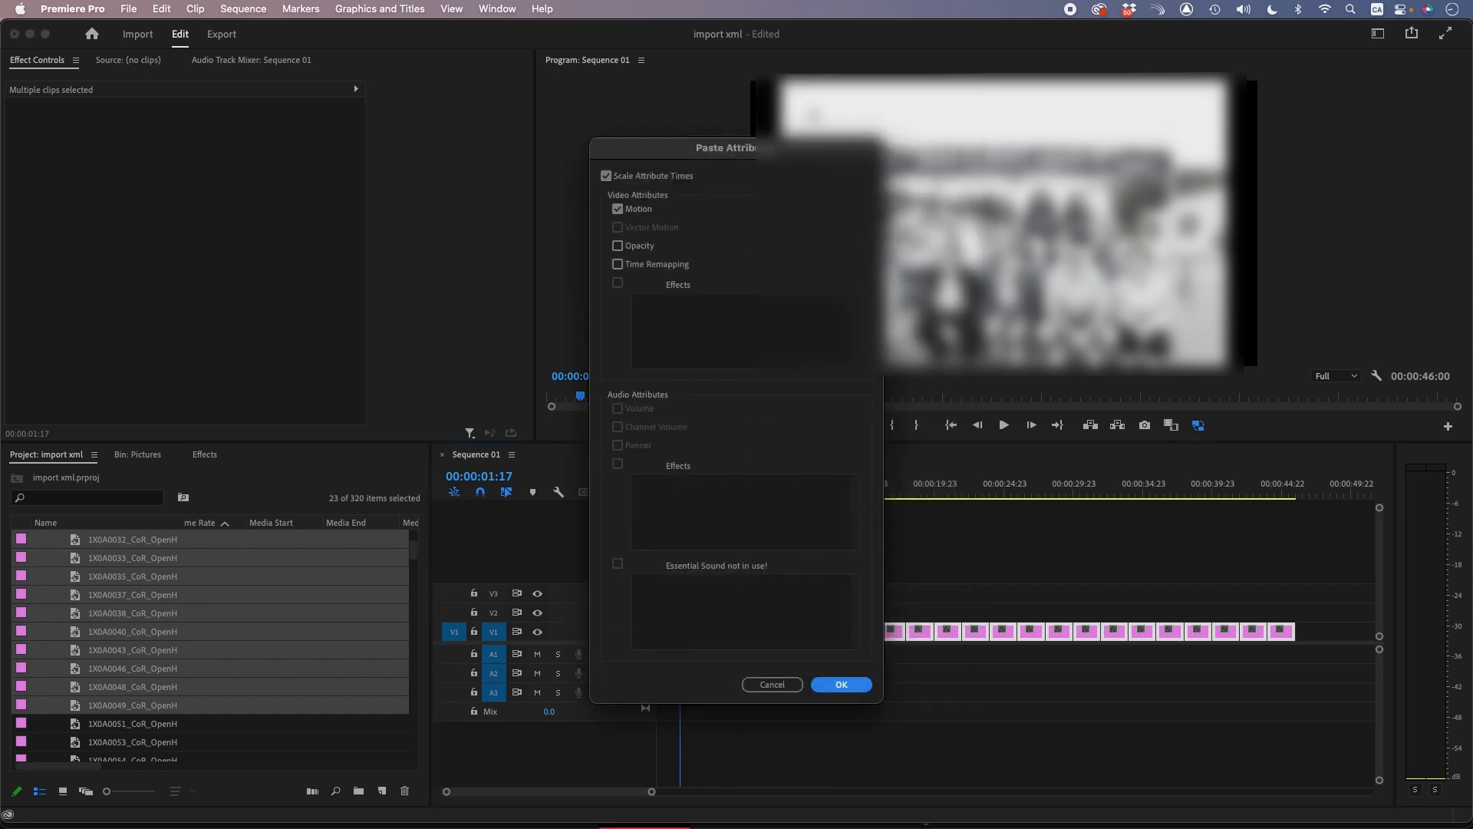
left_click(839, 683)
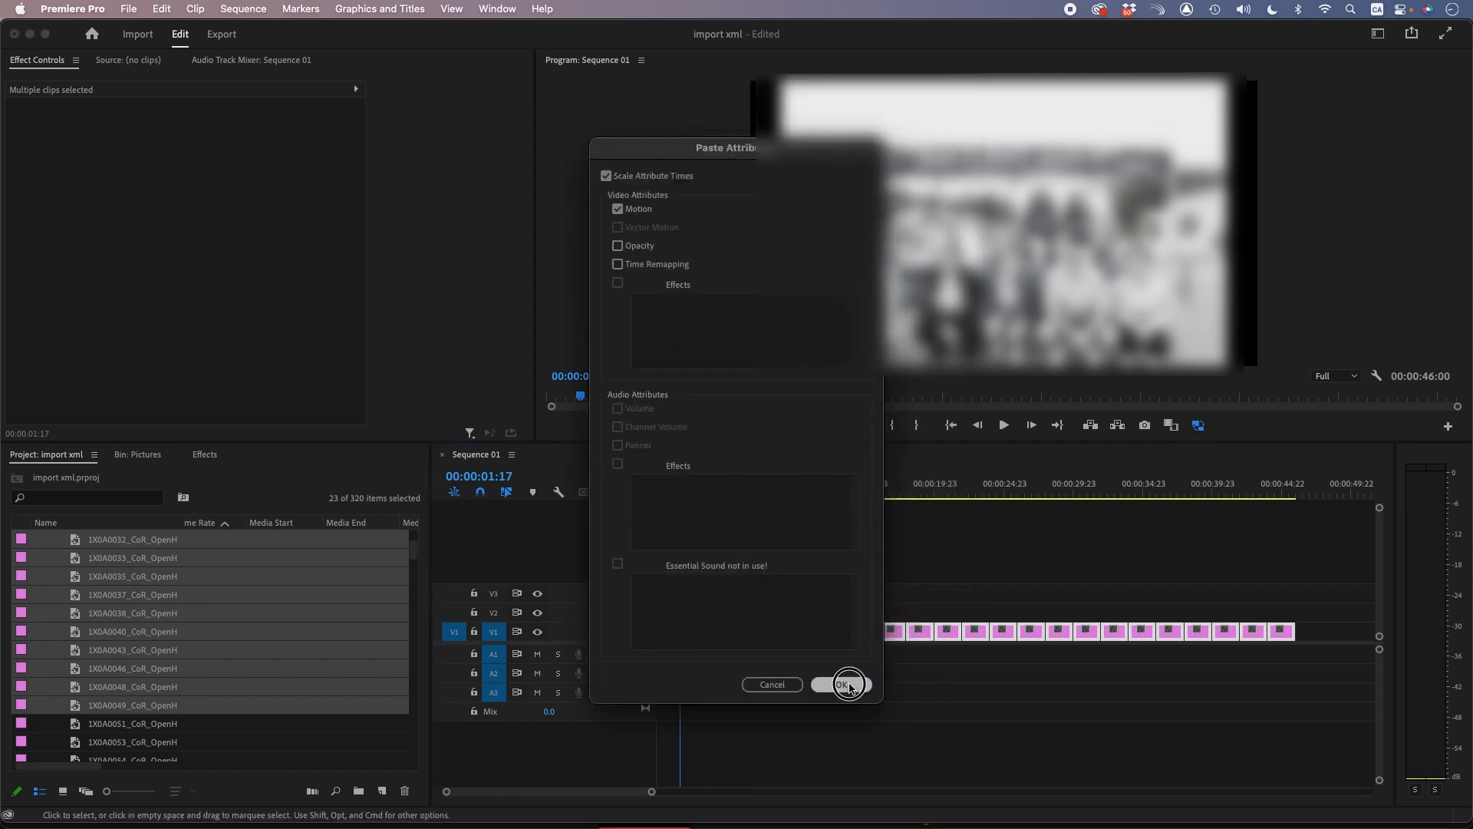
left_click(841, 684)
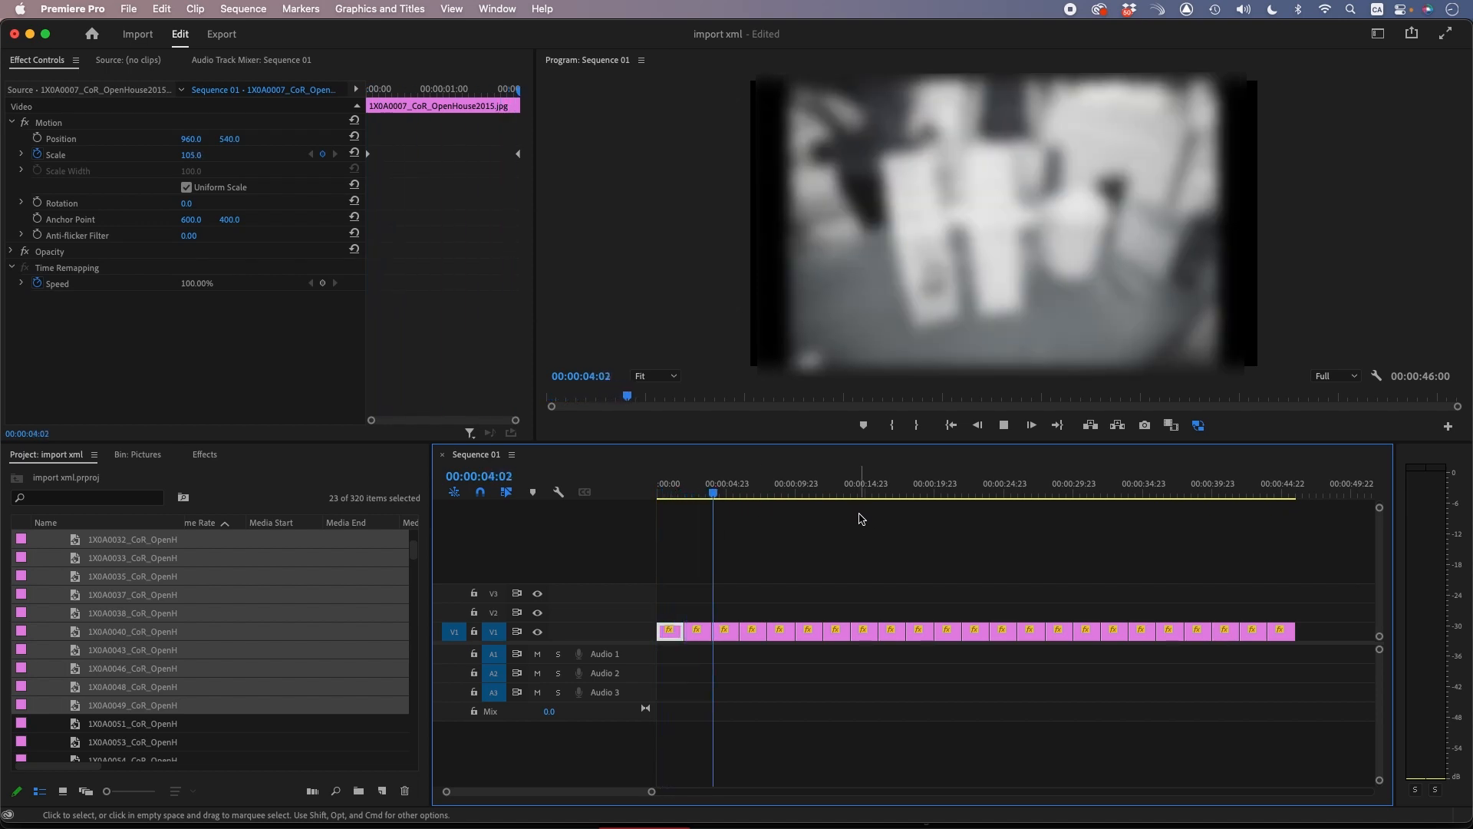
Step: Check a later still's Scale zoom, then bring up the app switcher
left_click(741, 484)
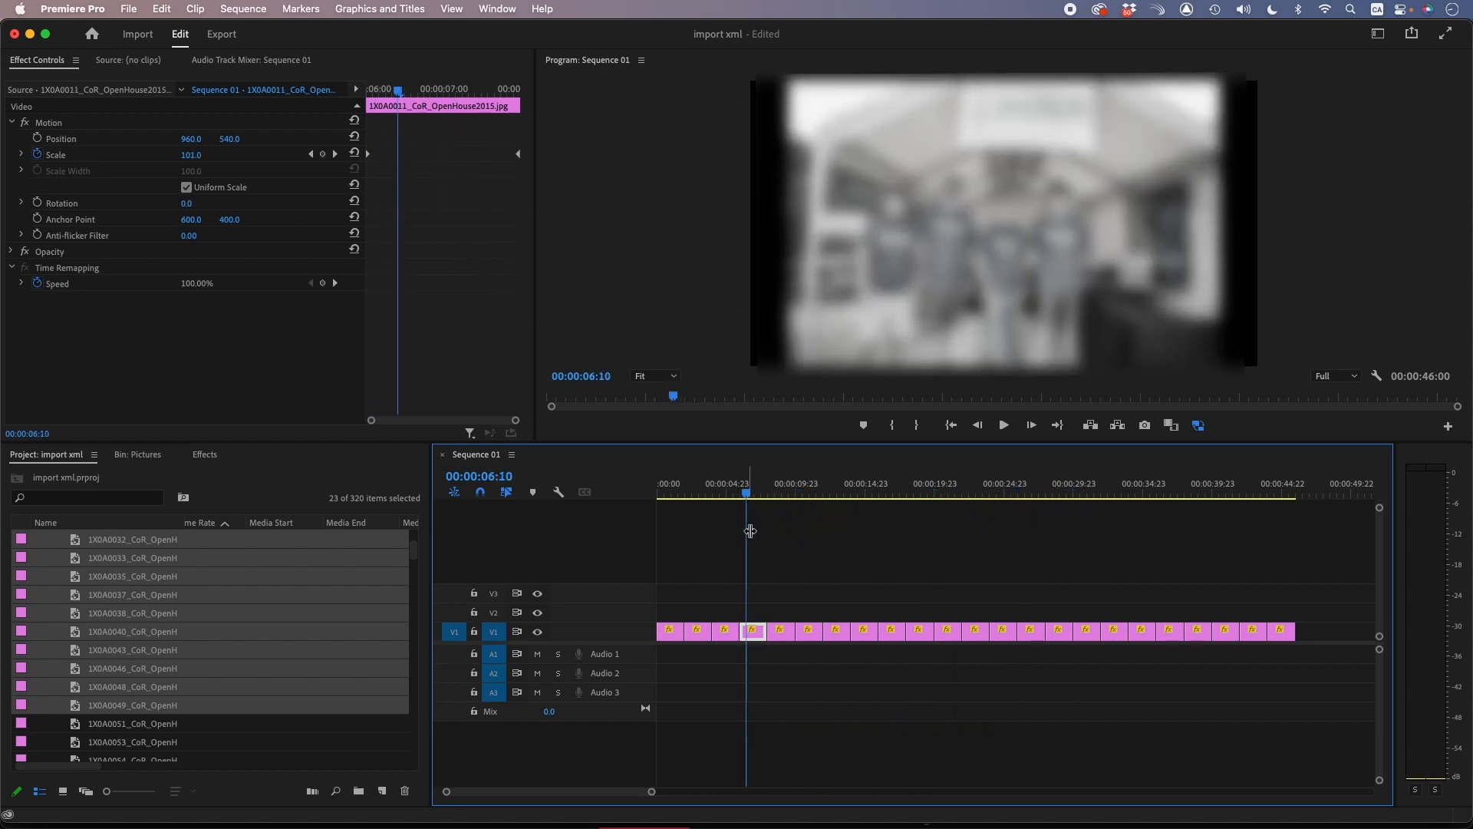
key("cmd+tab")
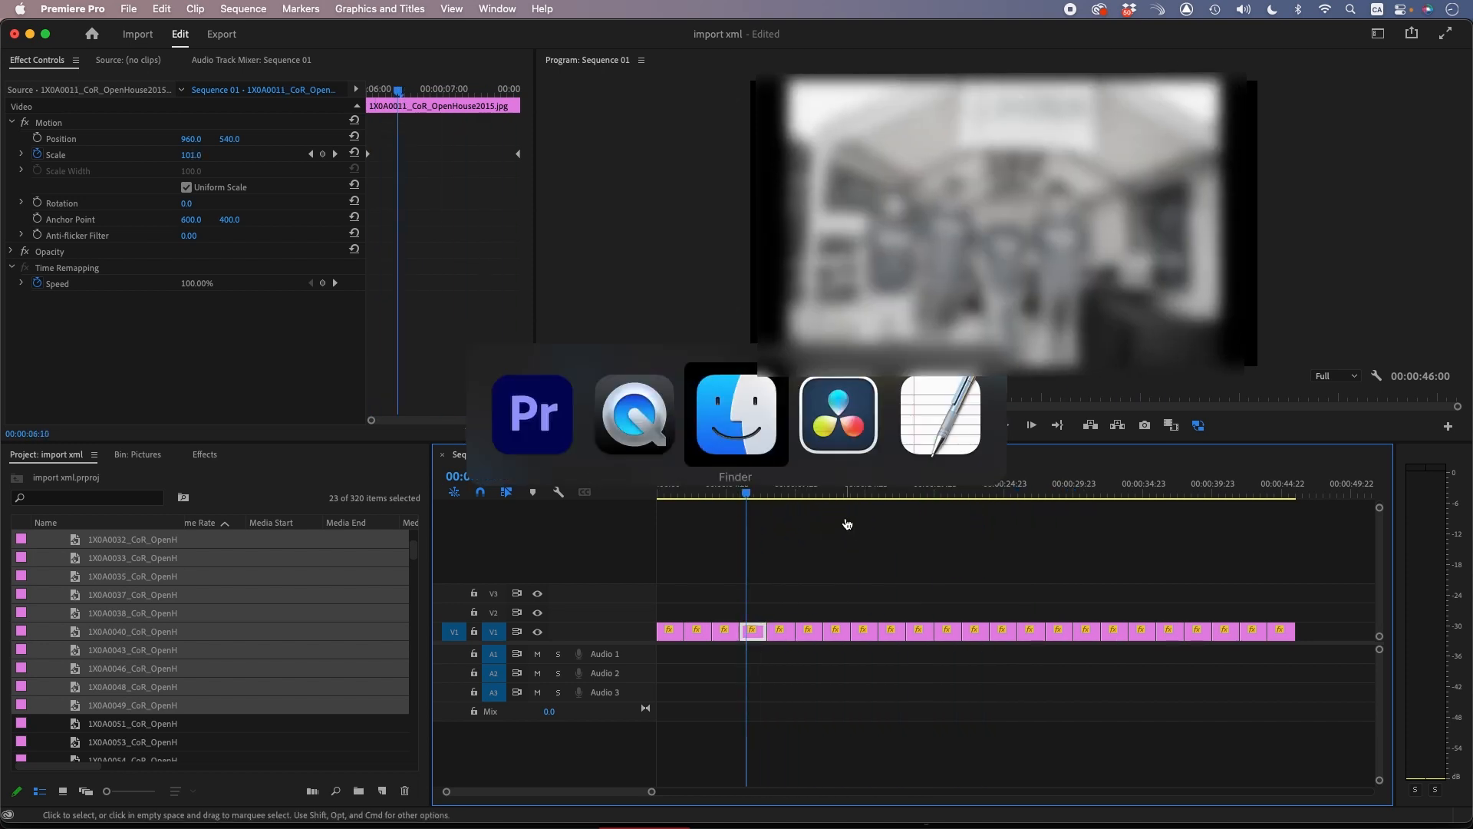
Step: Switch to DaVinci Resolve, append the Pictures bin images to Timeline 1 and select all clips
left_click(837, 413)
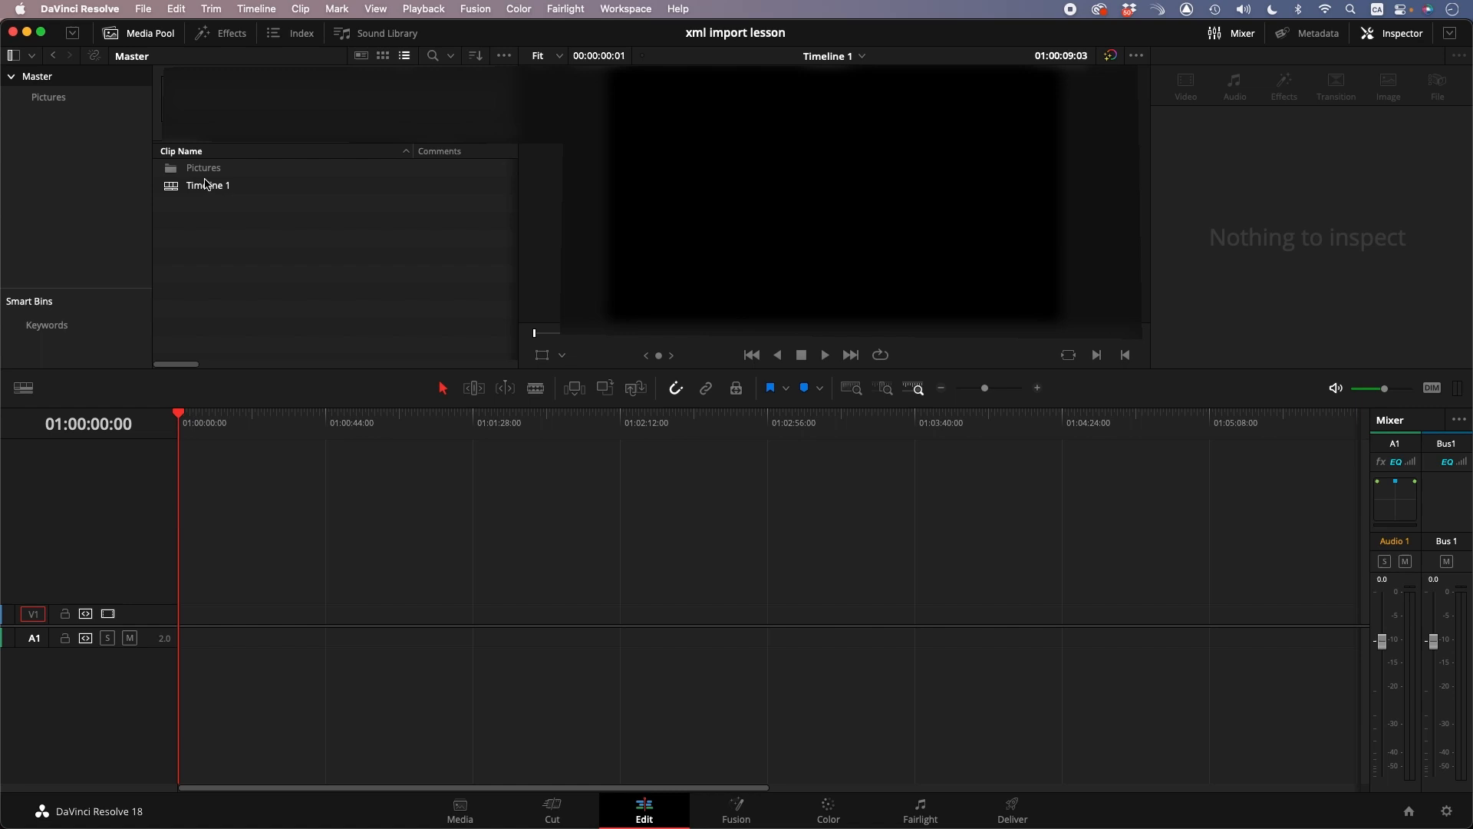
left_click(48, 97)
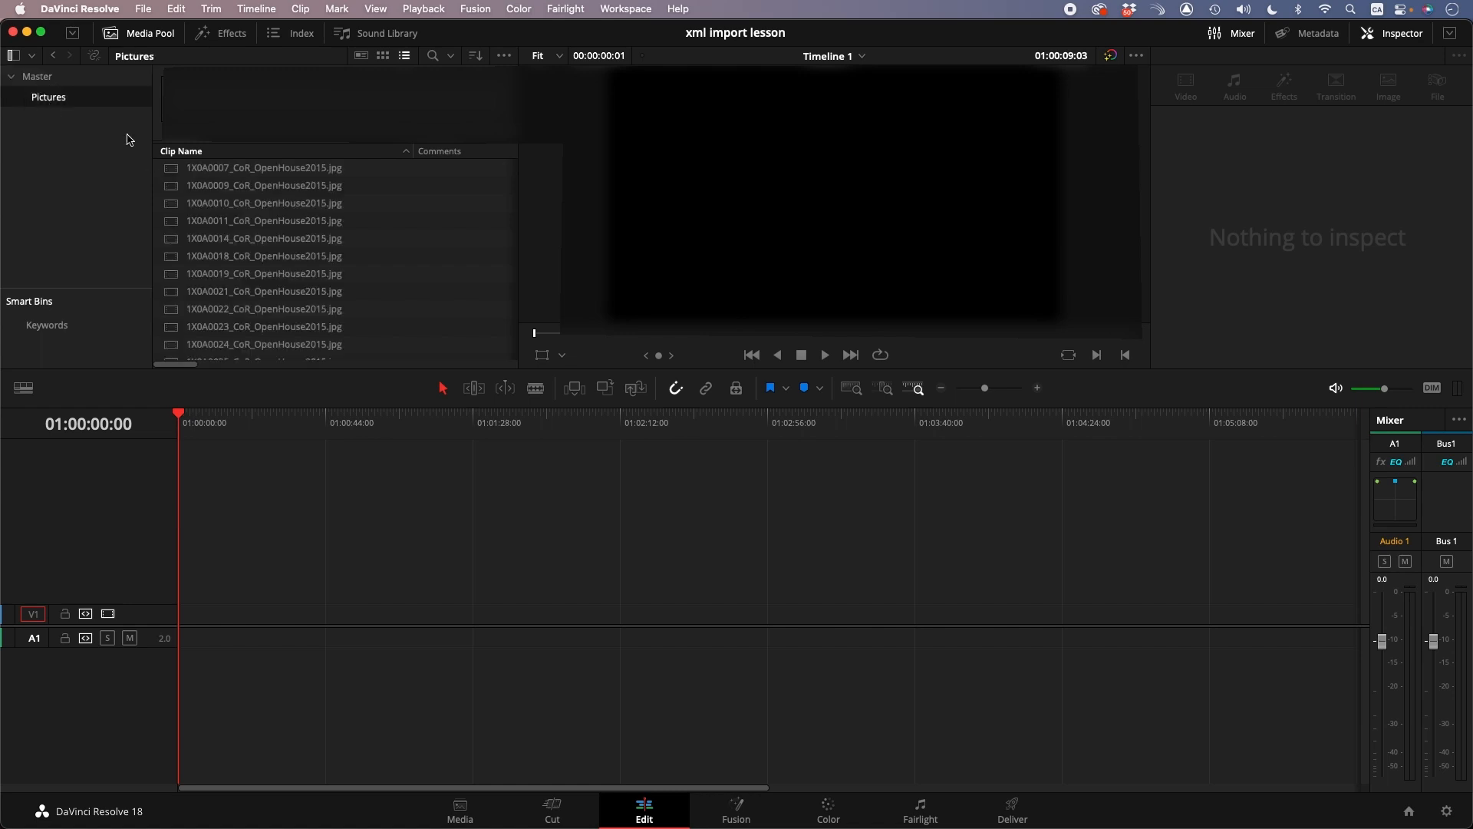
left_click(264, 167)
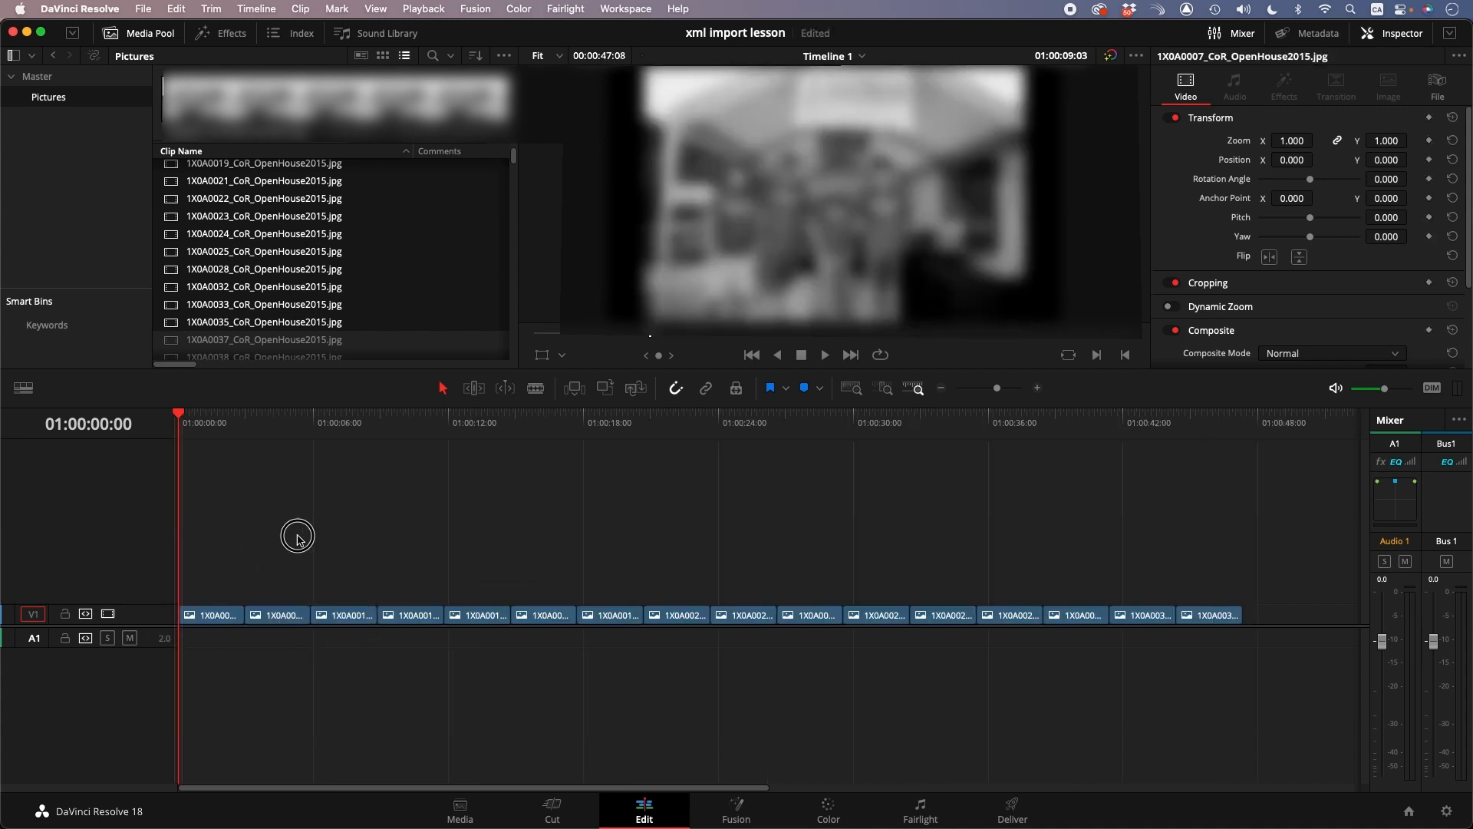
left_click(246, 423)
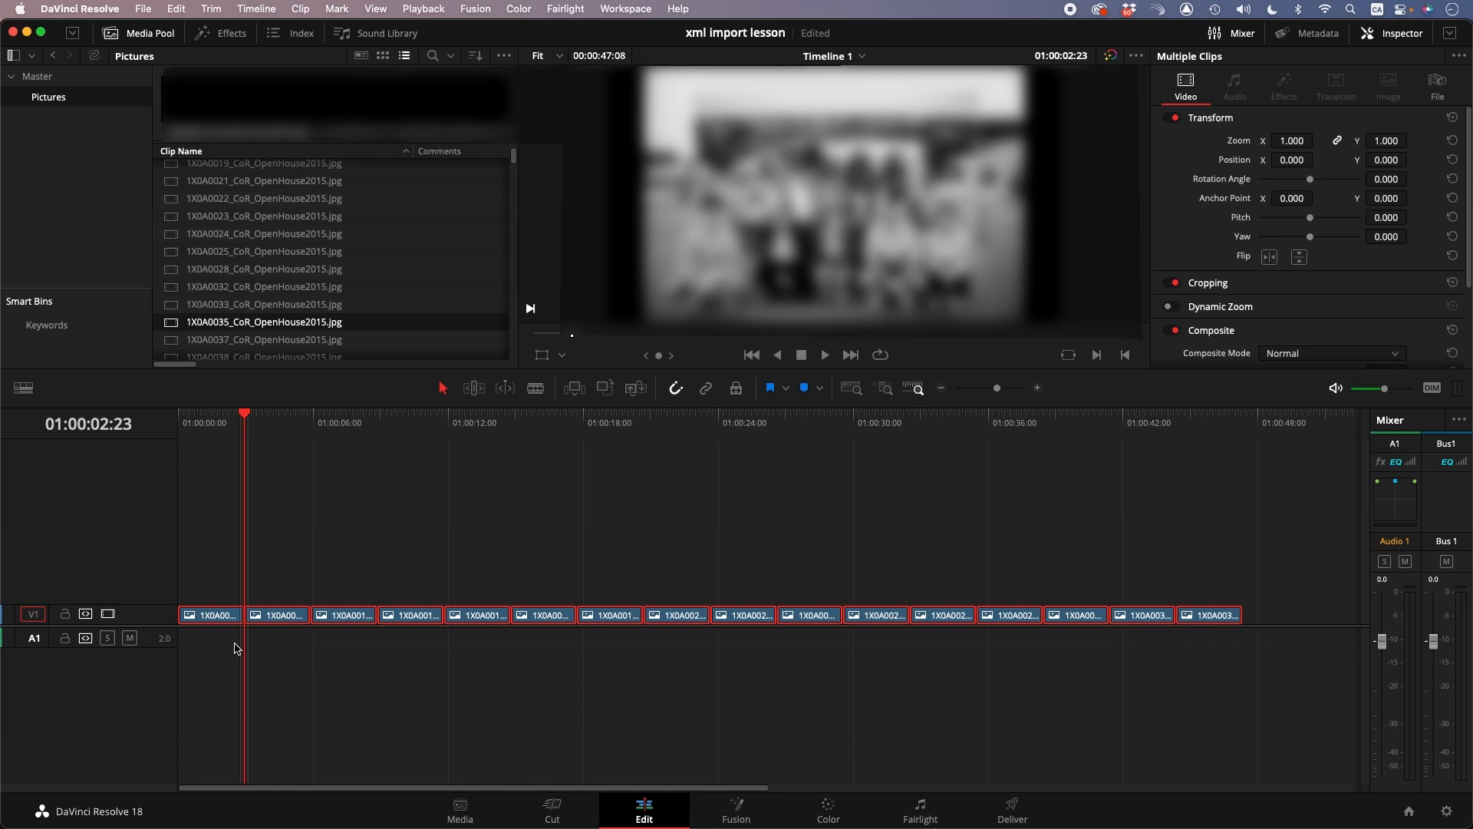
left_click(288, 614)
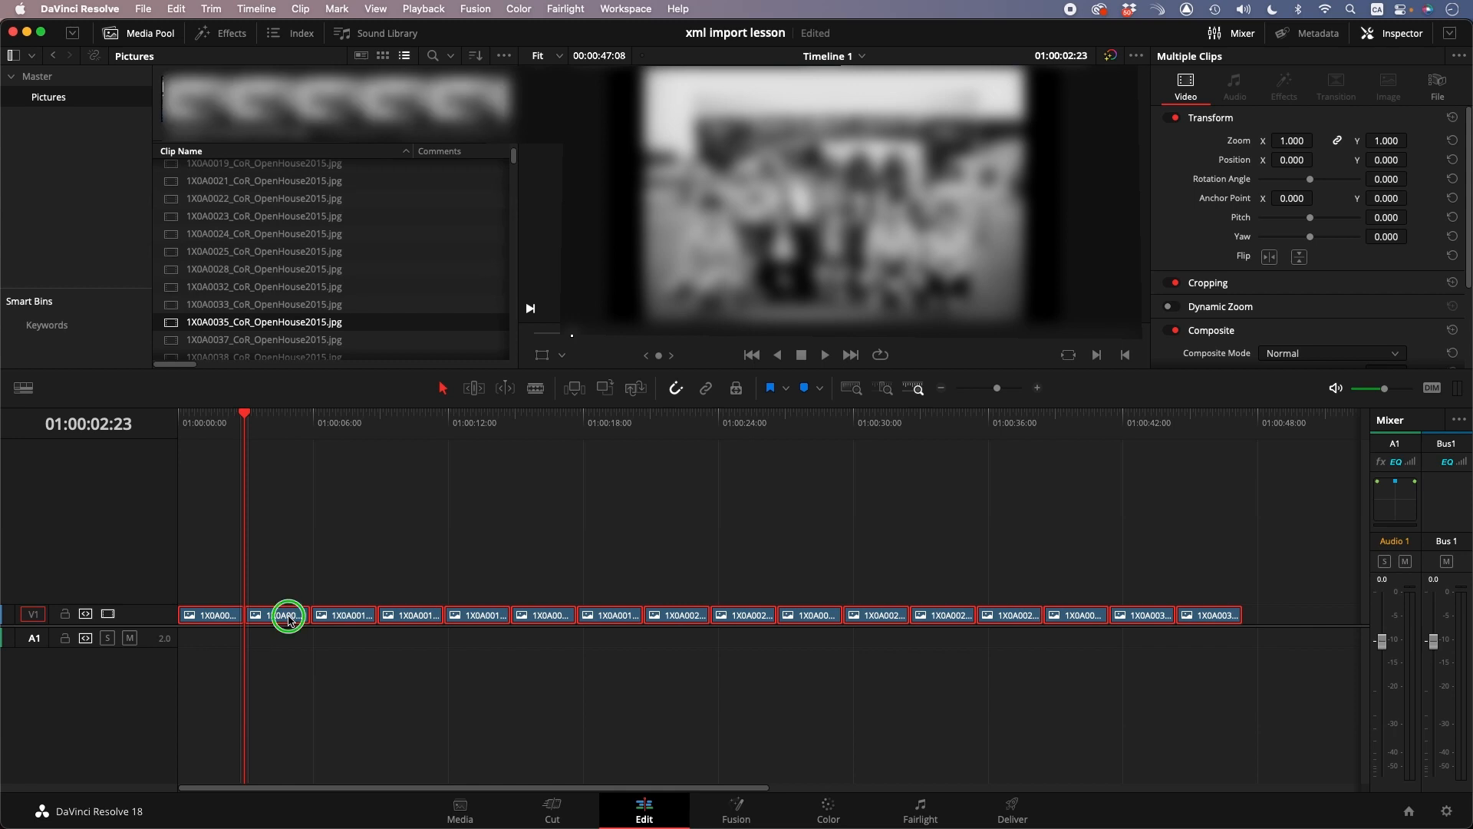
Step: Change the selected clips' duration to 00:00:02:00 so they butt together
right_click(288, 614)
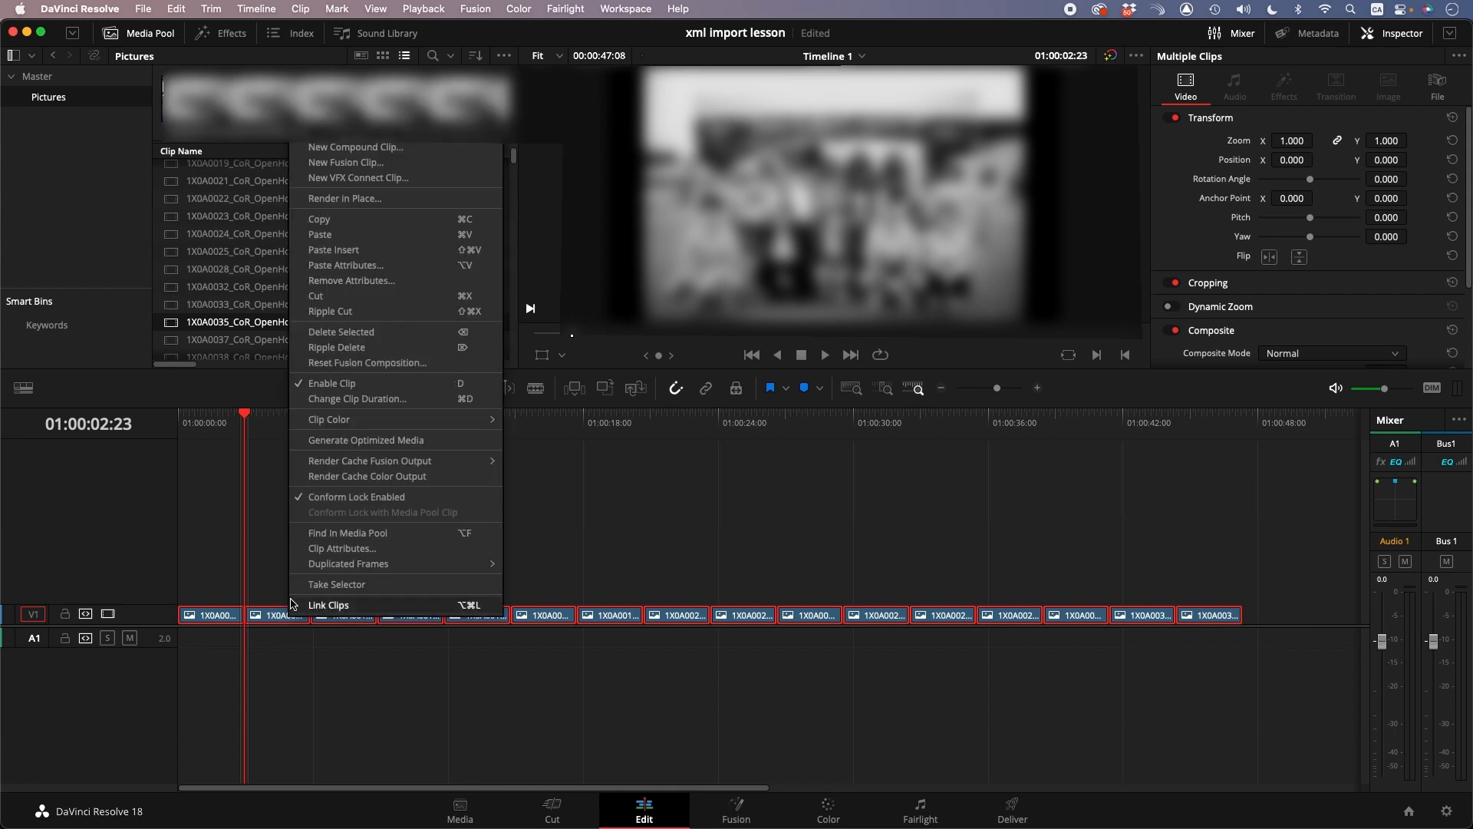
mouse_move(408, 399)
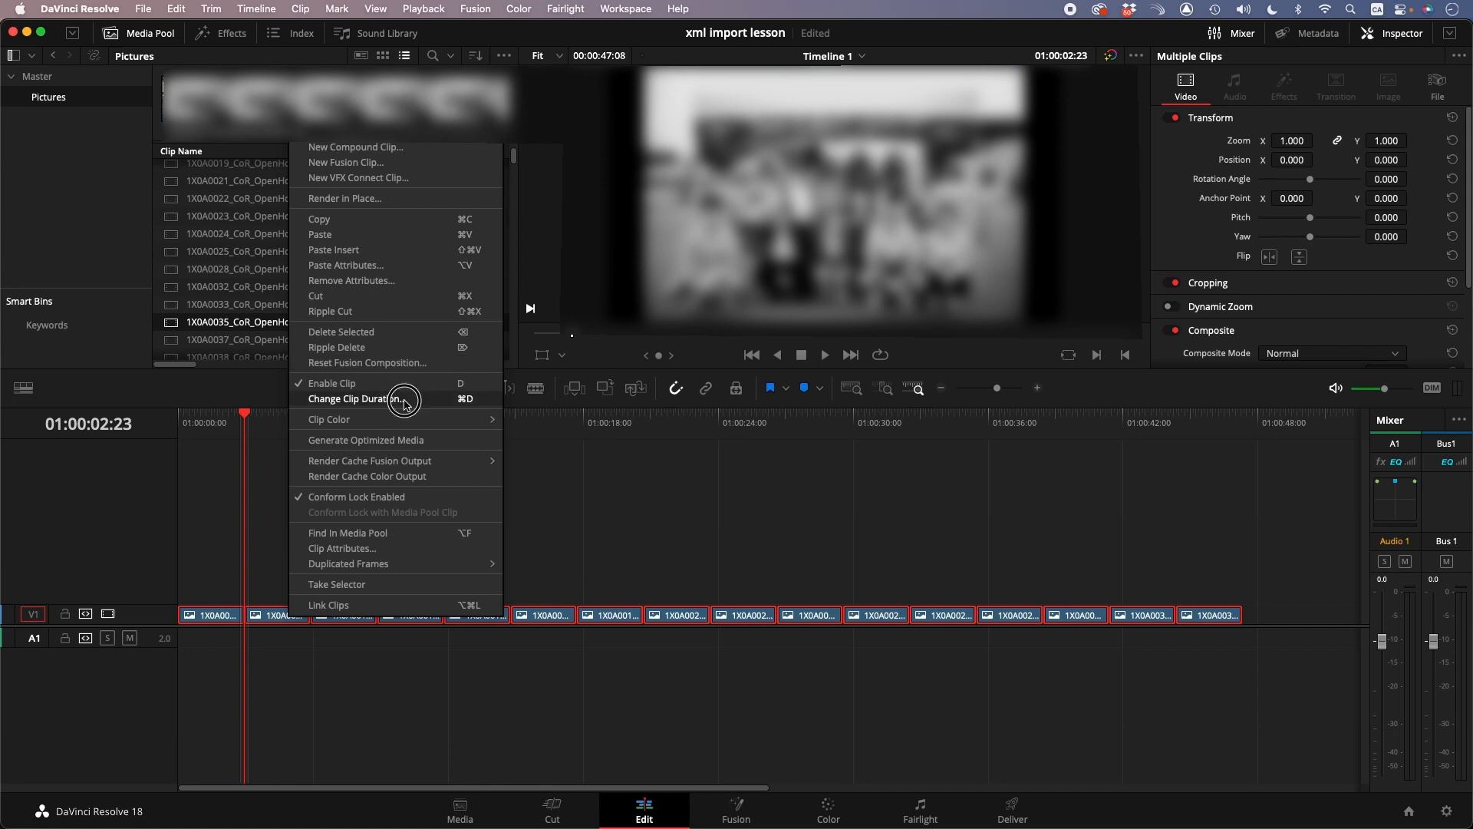
left_click(355, 399)
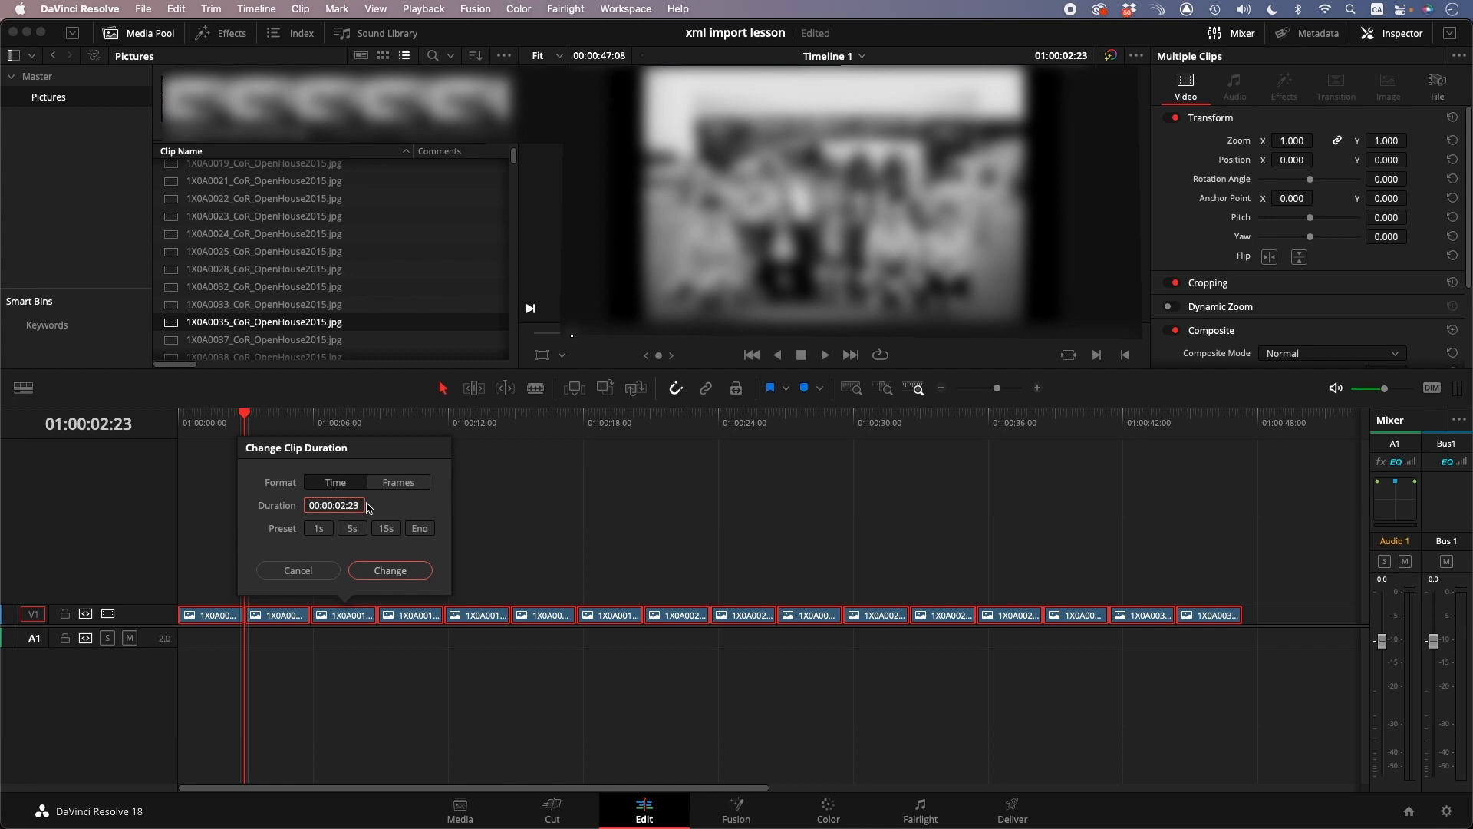
key("Backspace")
type("00")
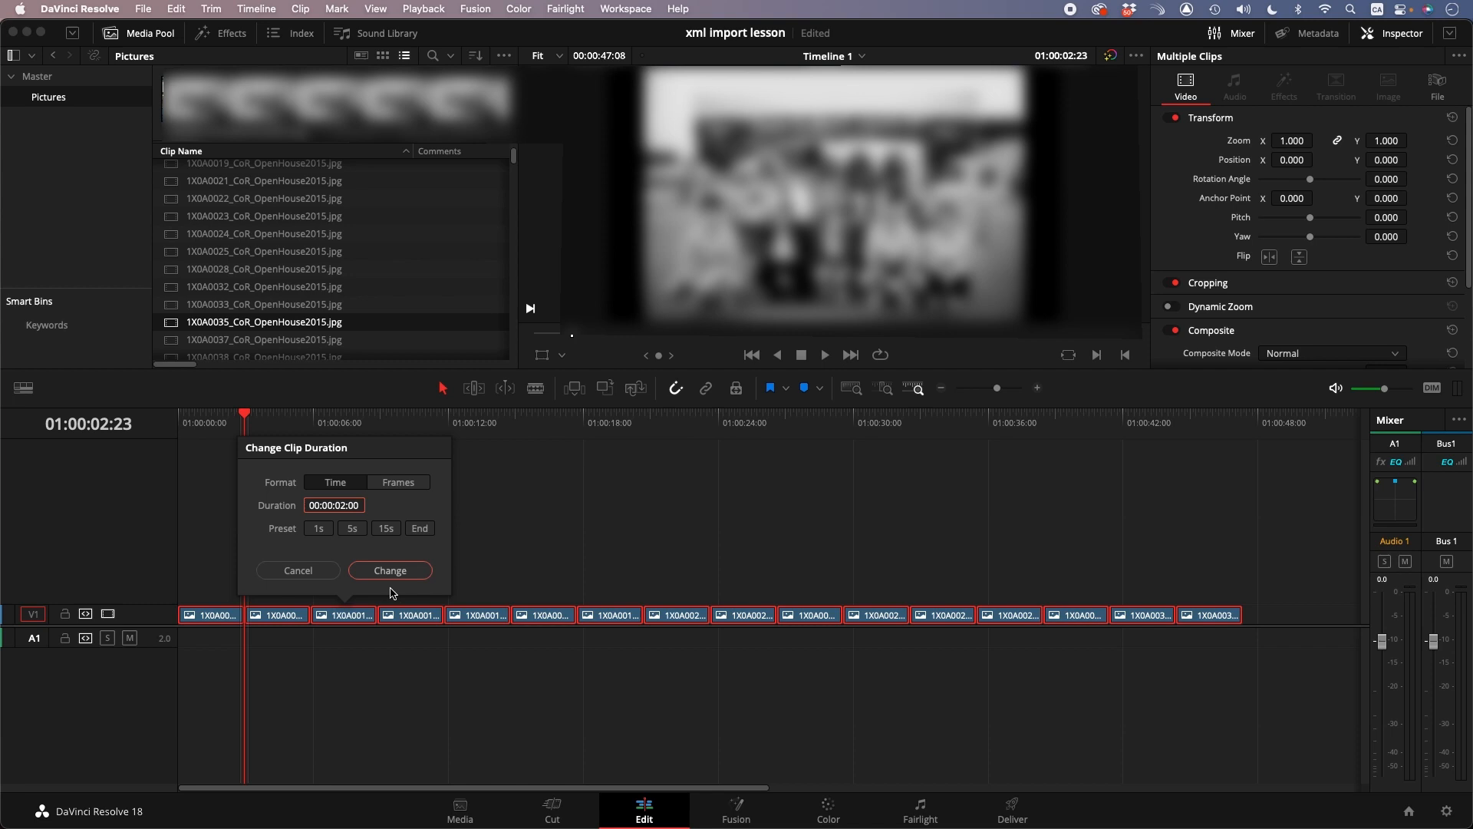
left_click(388, 571)
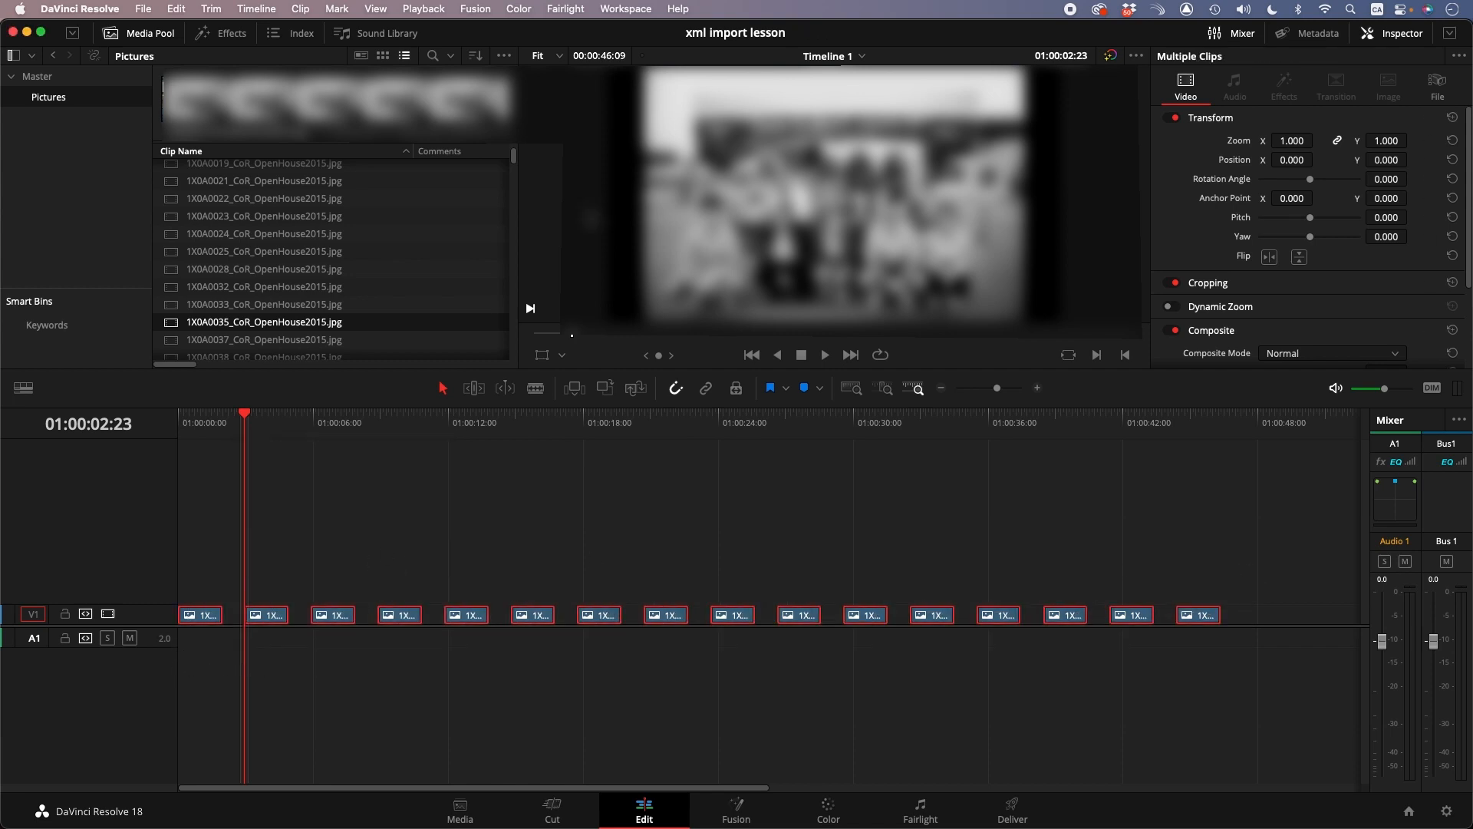
left_click(175, 9)
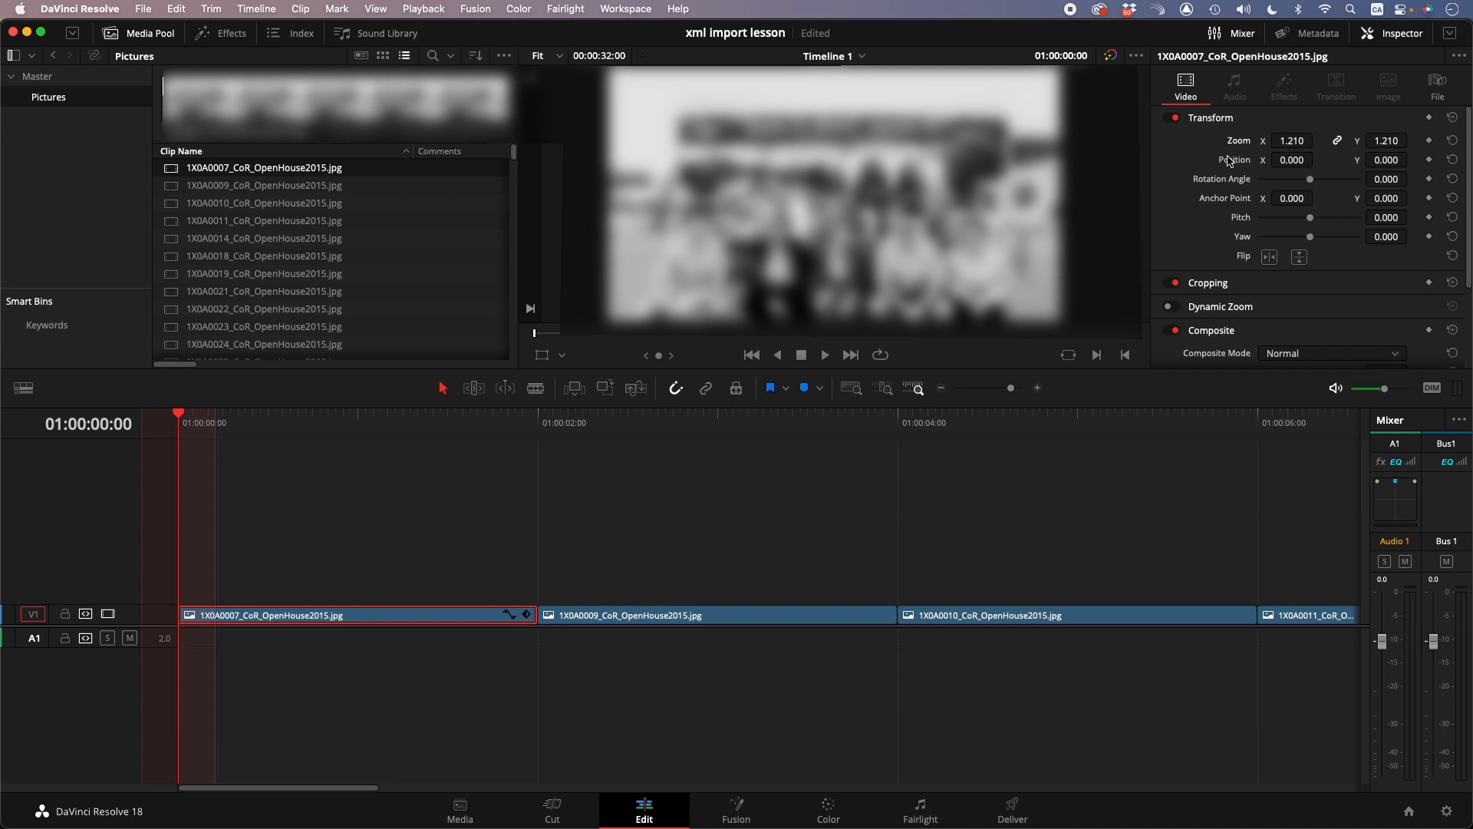
mouse_move(1430, 146)
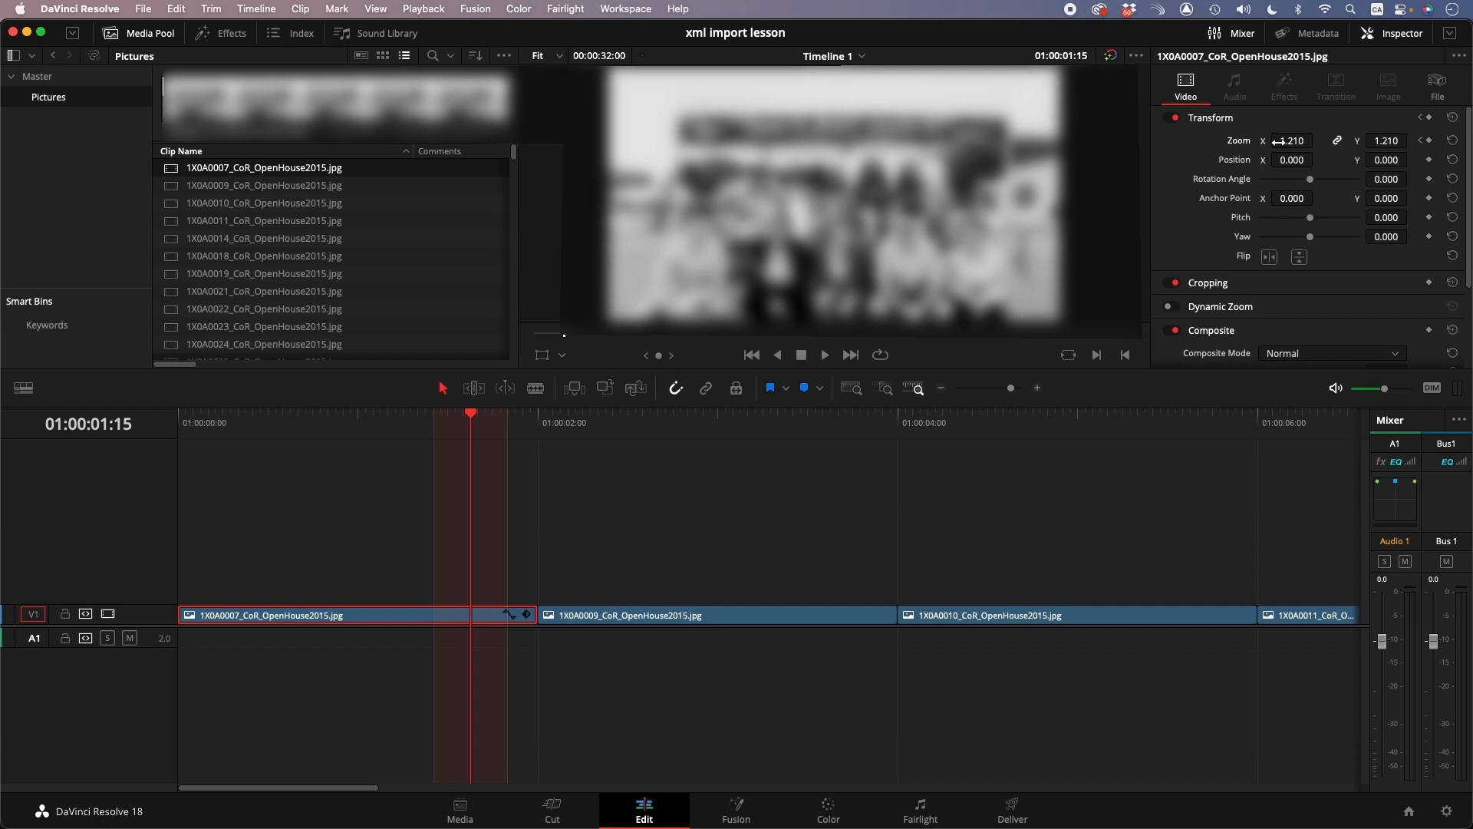
Step: Keyframe the first clip to Zoom 1.357 and Position Y 173, then select the remaining clips
left_click_drag(1292, 140, 1311, 140)
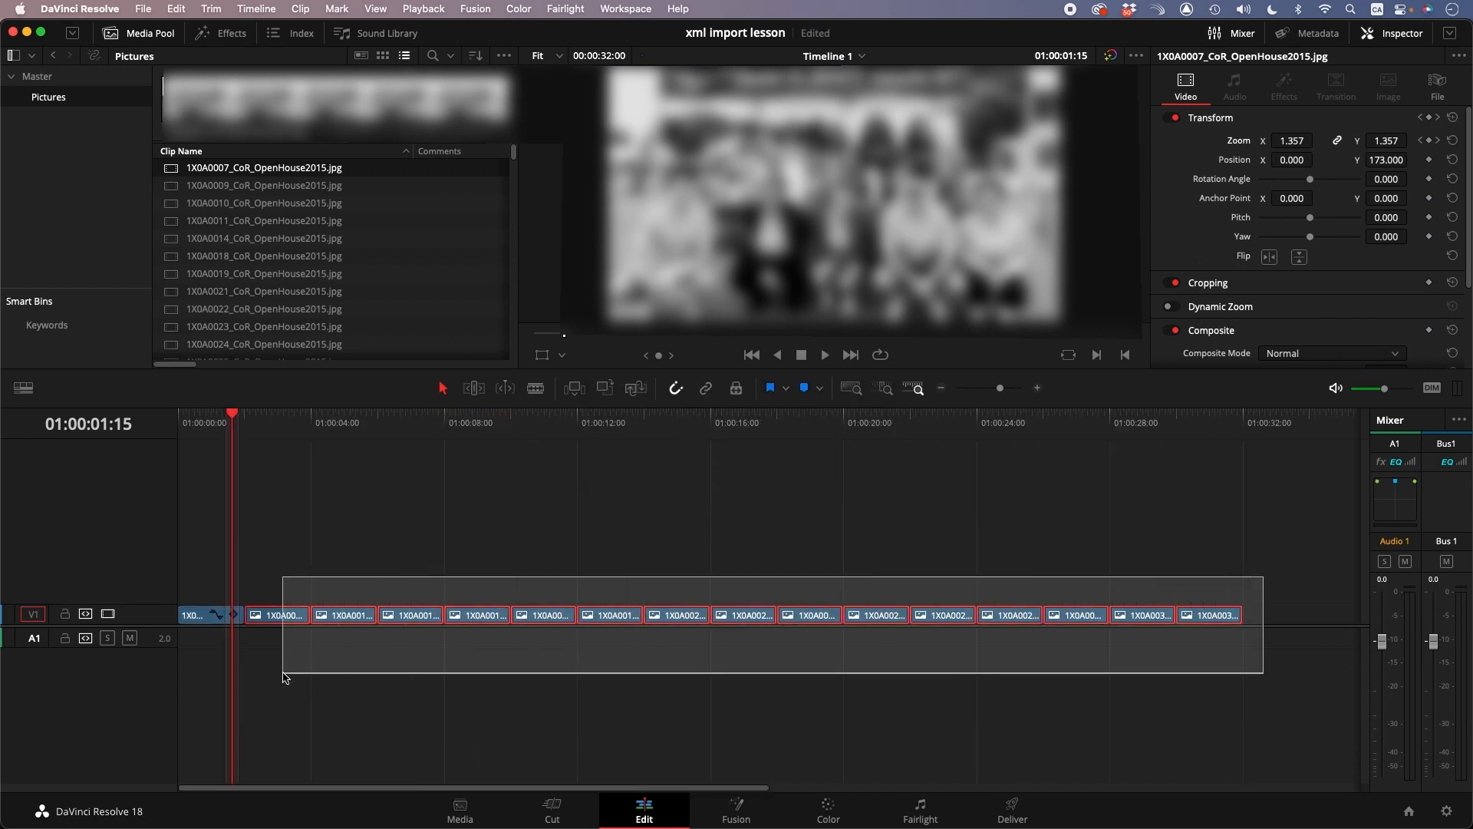
Step: Paste the Zoom attributes onto the other clips and scrub to verify a later still zooms
right_click(278, 613)
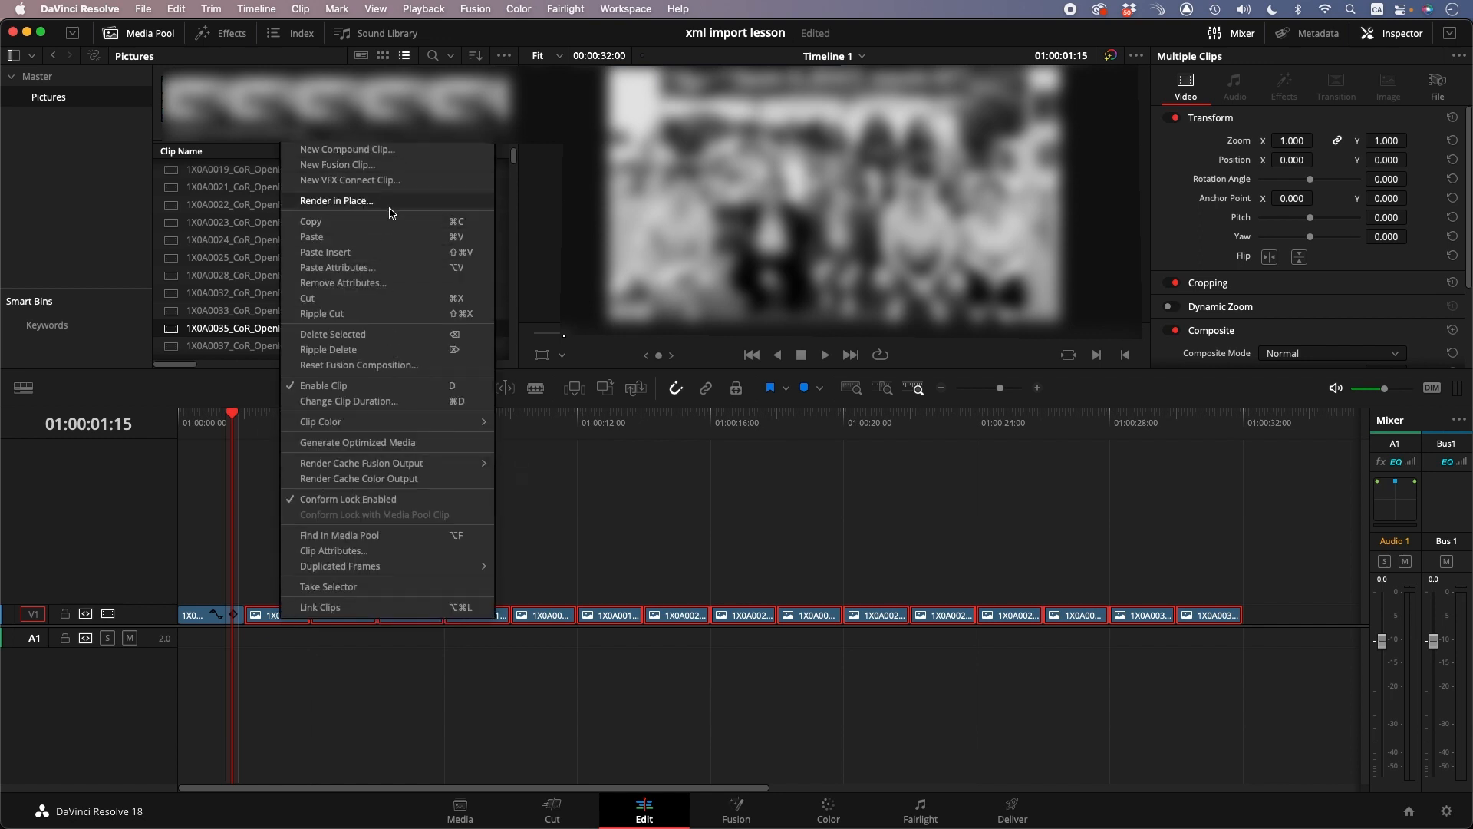
left_click(336, 267)
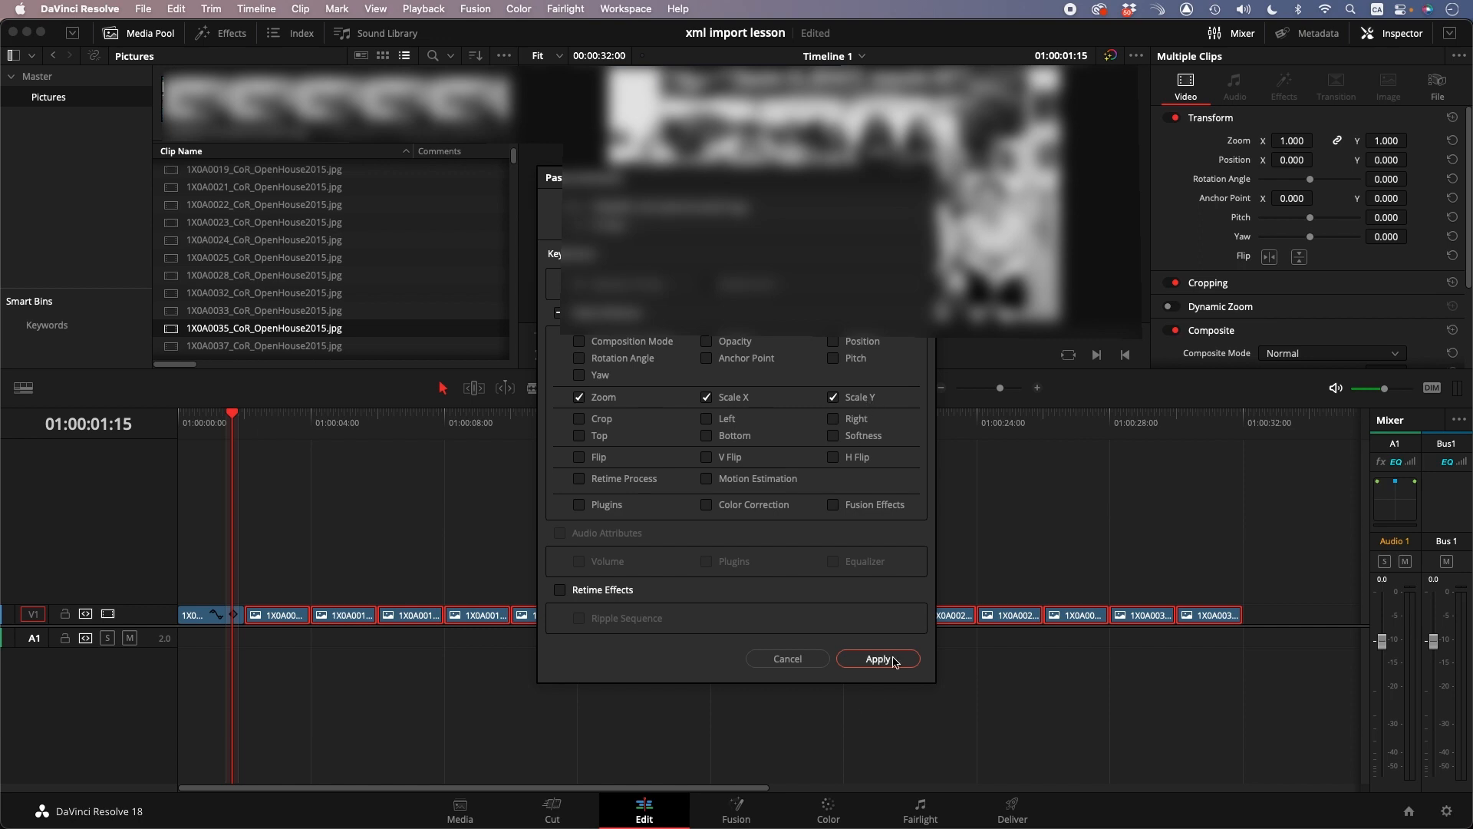
left_click(876, 658)
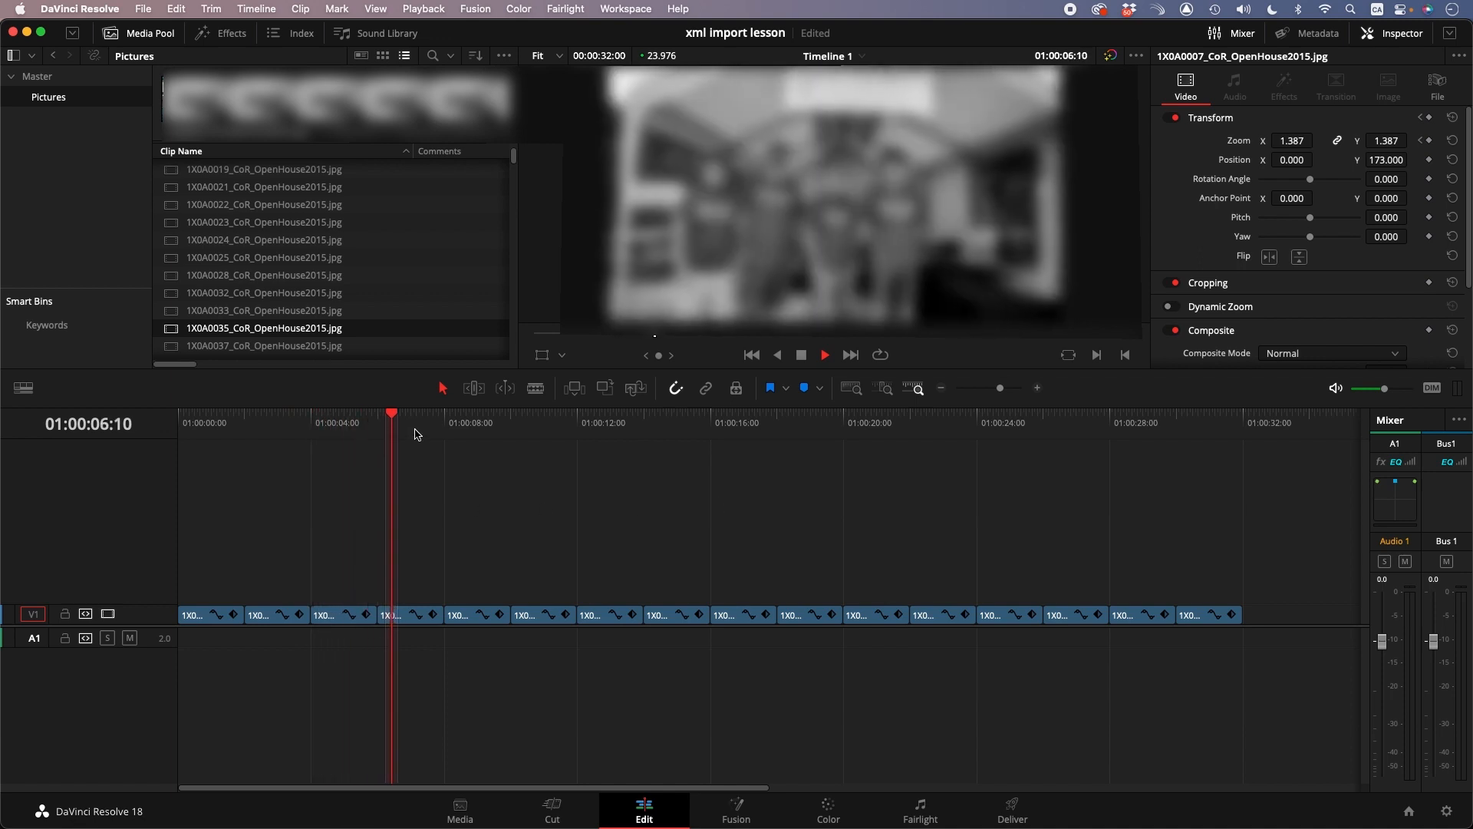
left_click(601, 424)
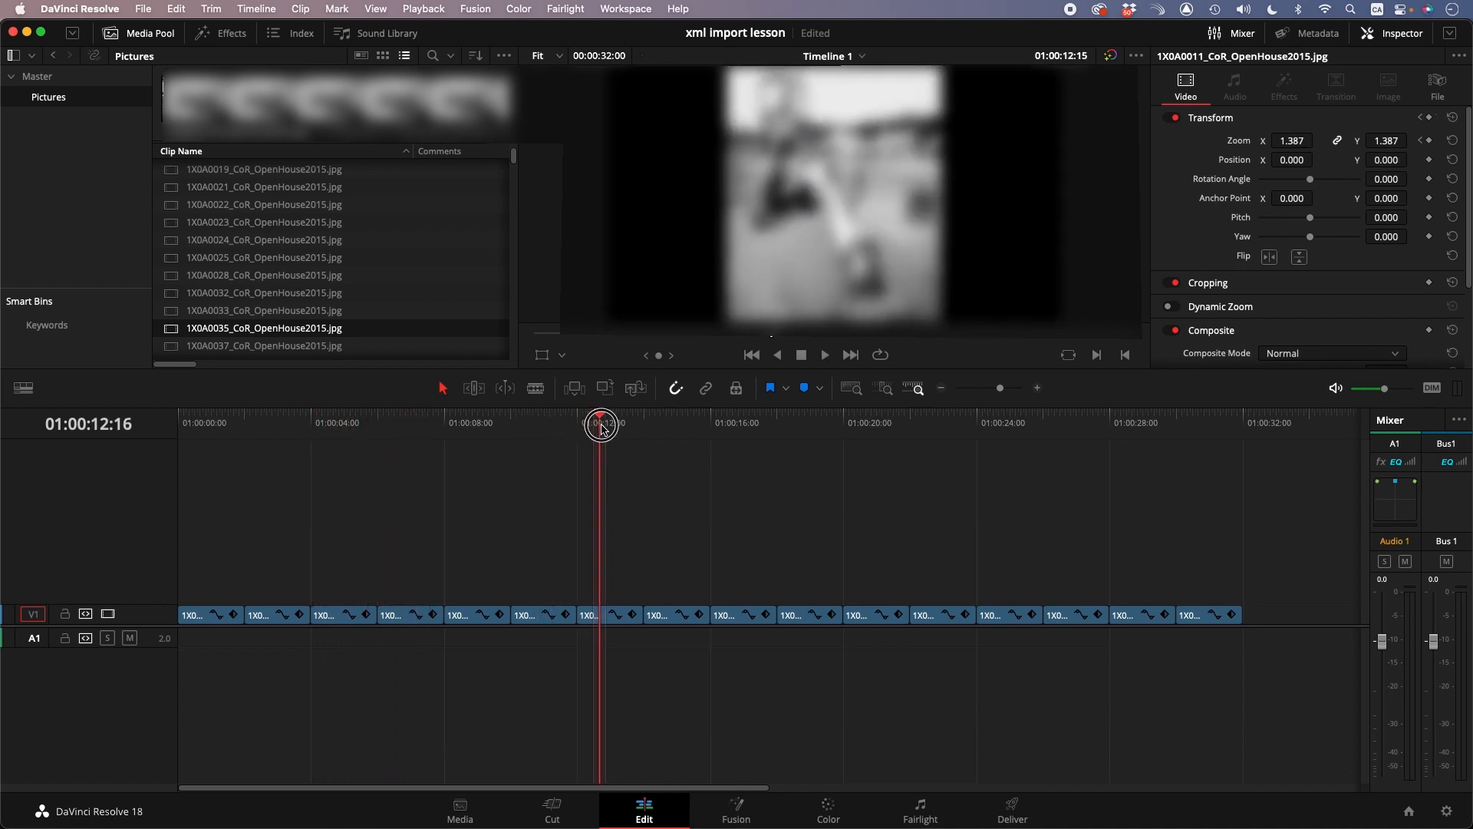